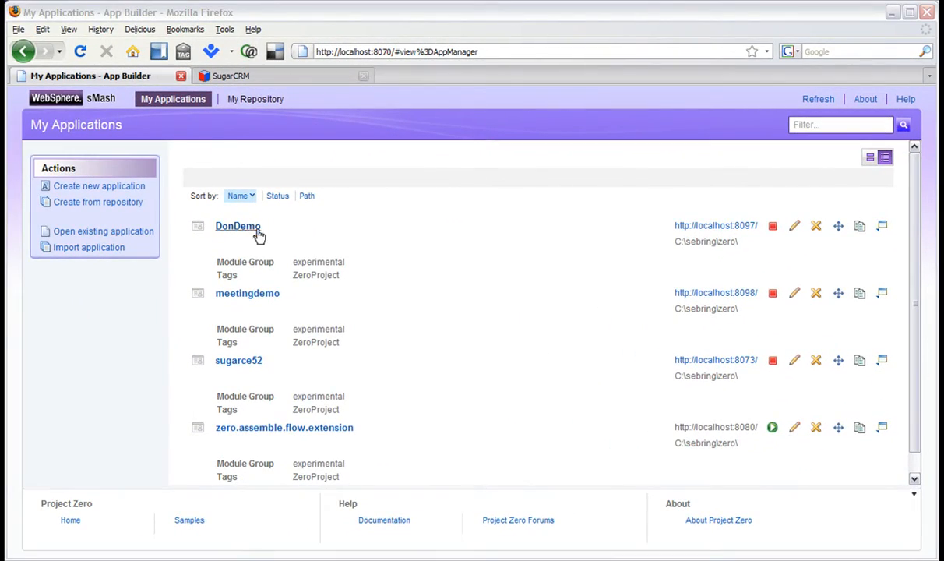
# Open the DonDemo application from My Applications in the File Editor.
pyautogui.click(238, 226)
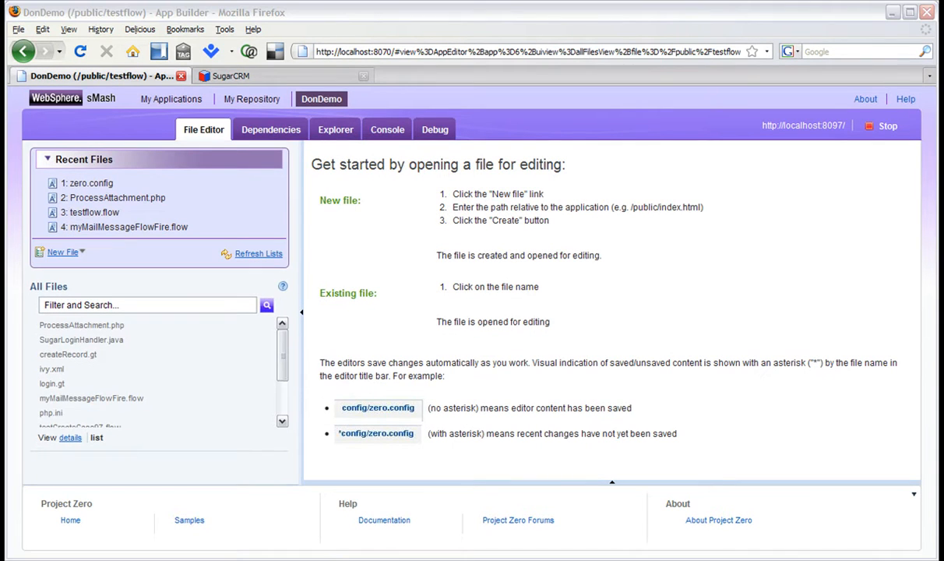
# Create a new view file, myMailMessageFlowFiree.flow, under /app/views.
pyautogui.click(63, 251)
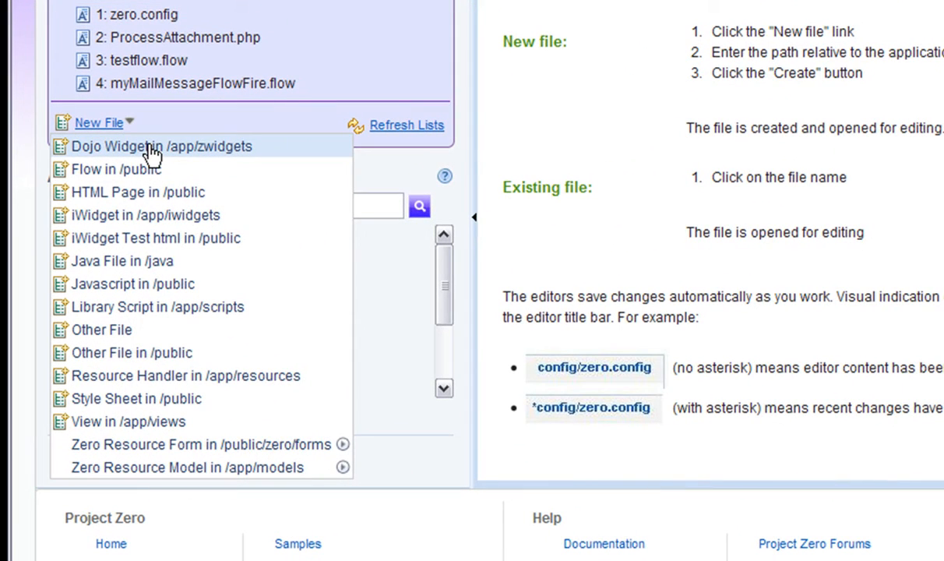
pyautogui.moveTo(129, 421)
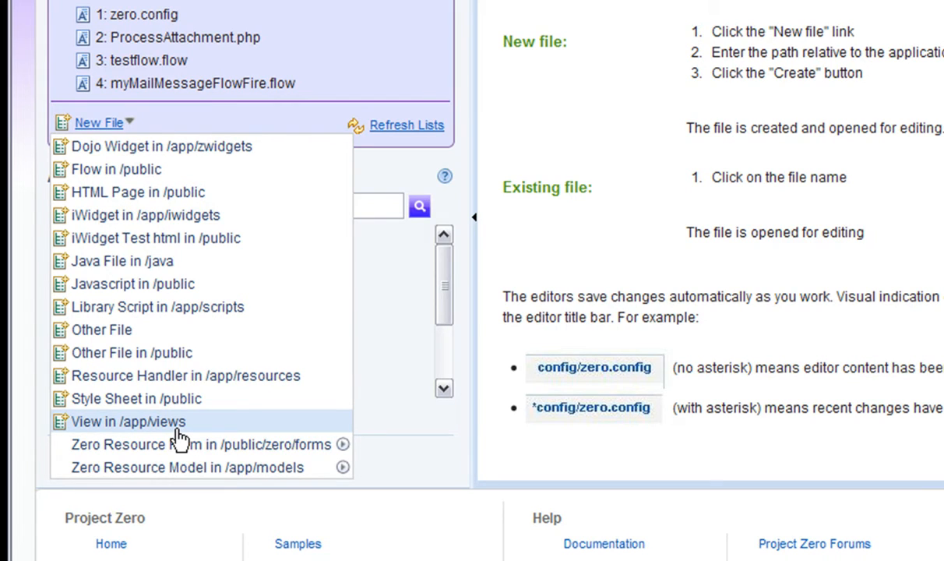
pyautogui.click(129, 421)
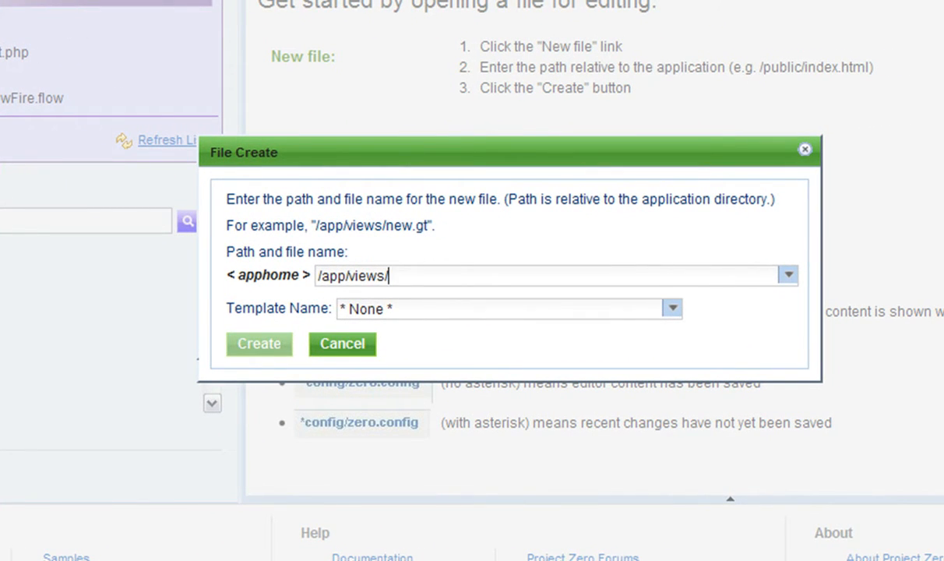
pyautogui.write('my')
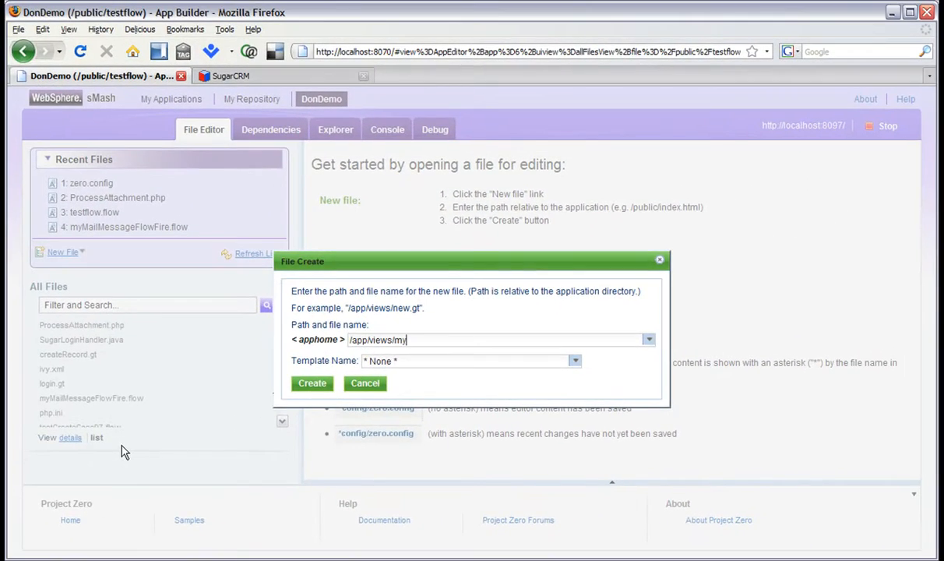
pyautogui.click(312, 382)
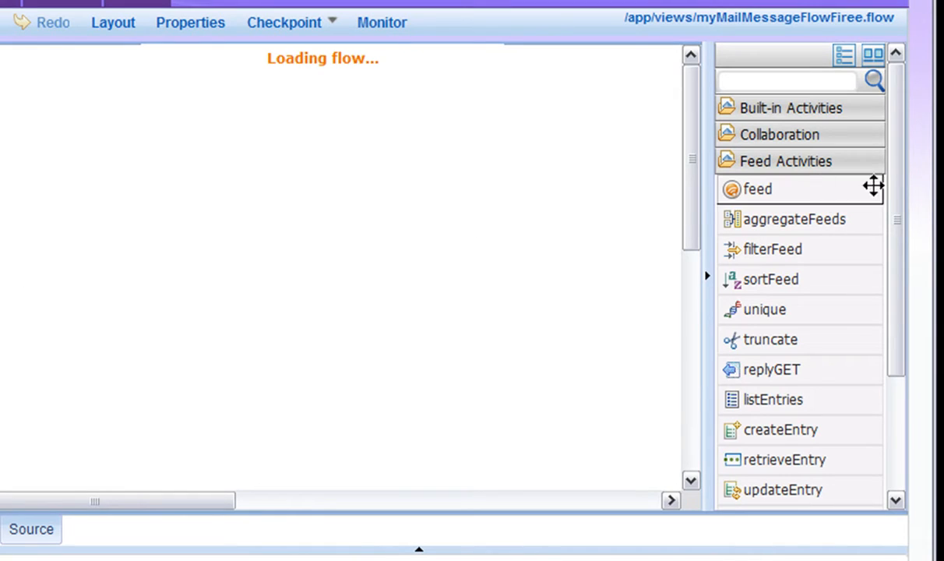
# Place receiveMailMessage, findMailAttachment and getMailAttachmentContent activities on the flow canvas.
pyautogui.scroll(-3)
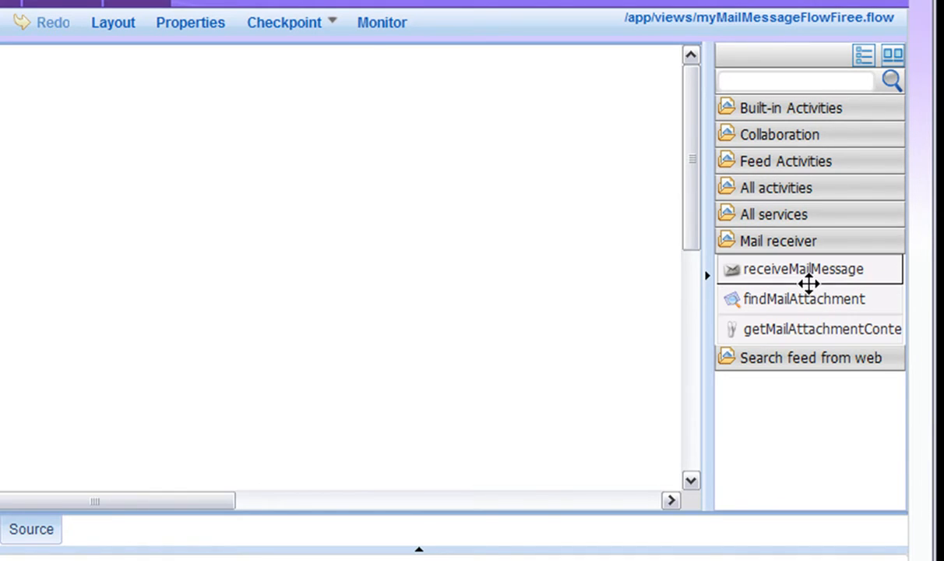
pyautogui.moveTo(803, 268); pyautogui.dragTo(194, 173)
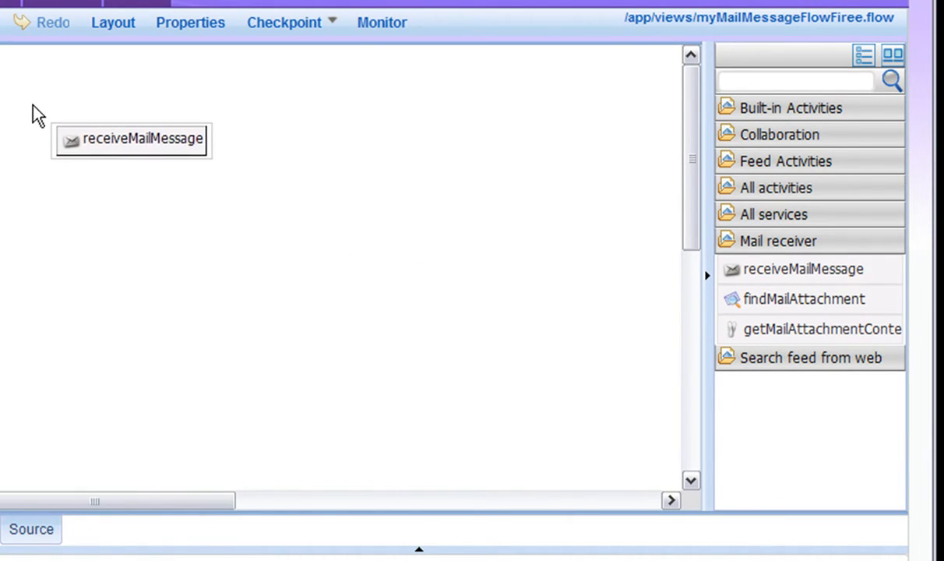
pyautogui.click(131, 139)
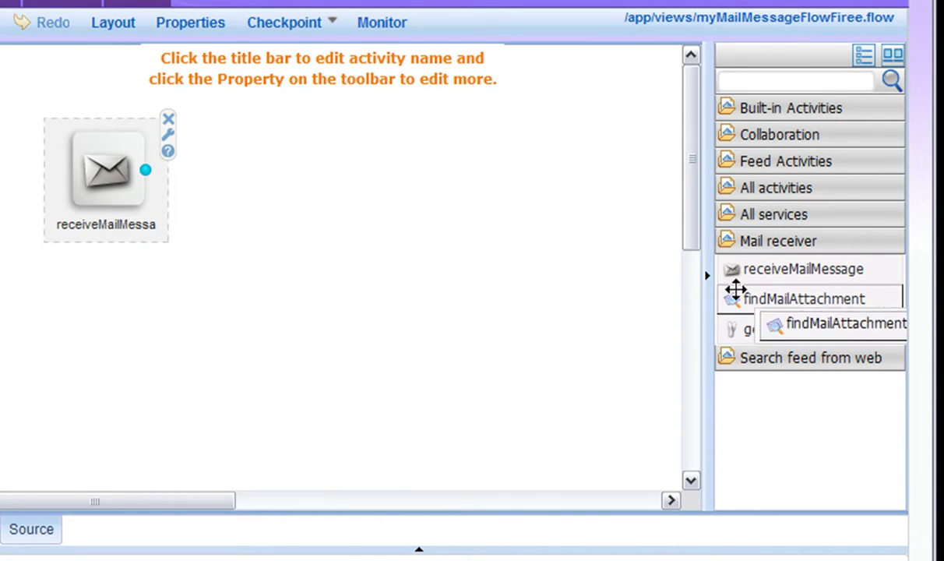
pyautogui.moveTo(805, 299); pyautogui.dragTo(411, 226)
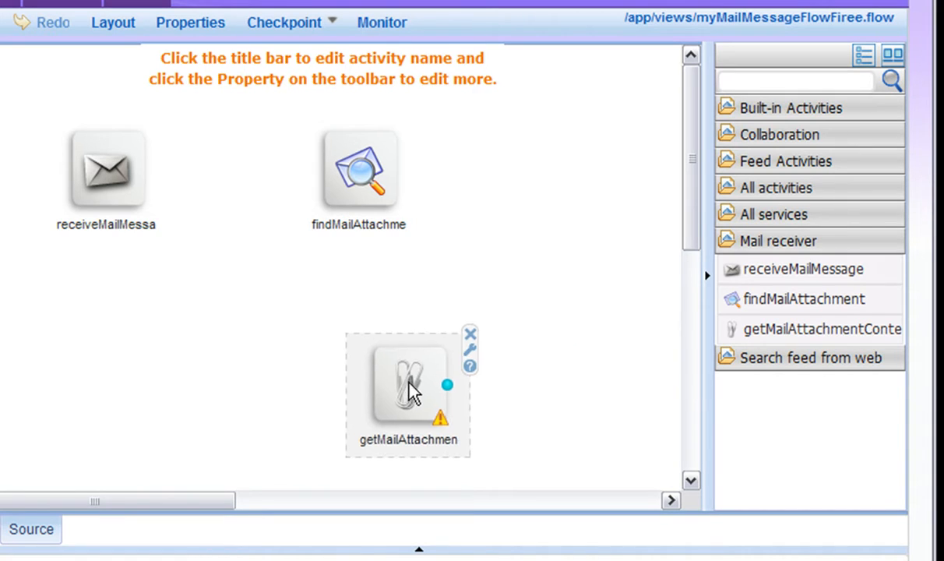
pyautogui.moveTo(407, 393); pyautogui.dragTo(364, 356)
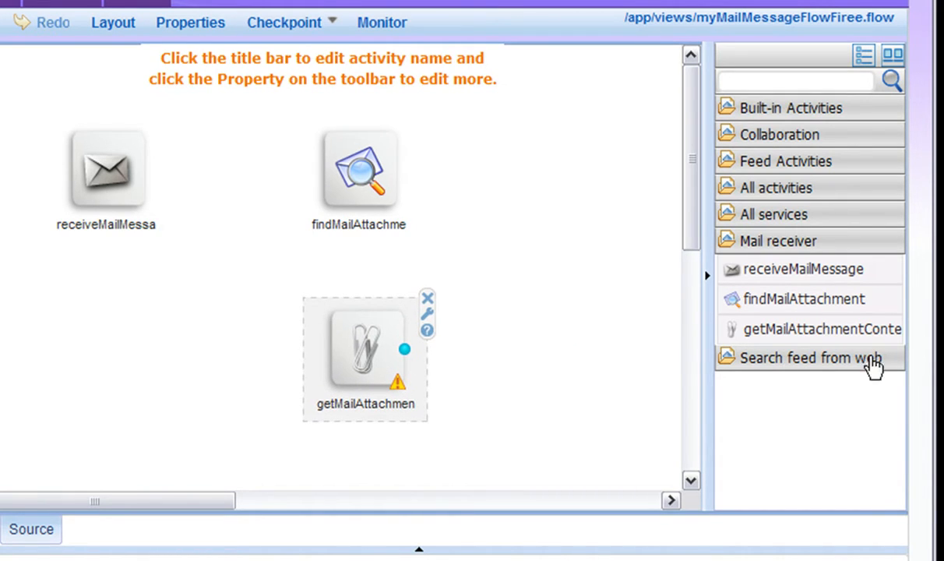
pyautogui.moveTo(812, 229)
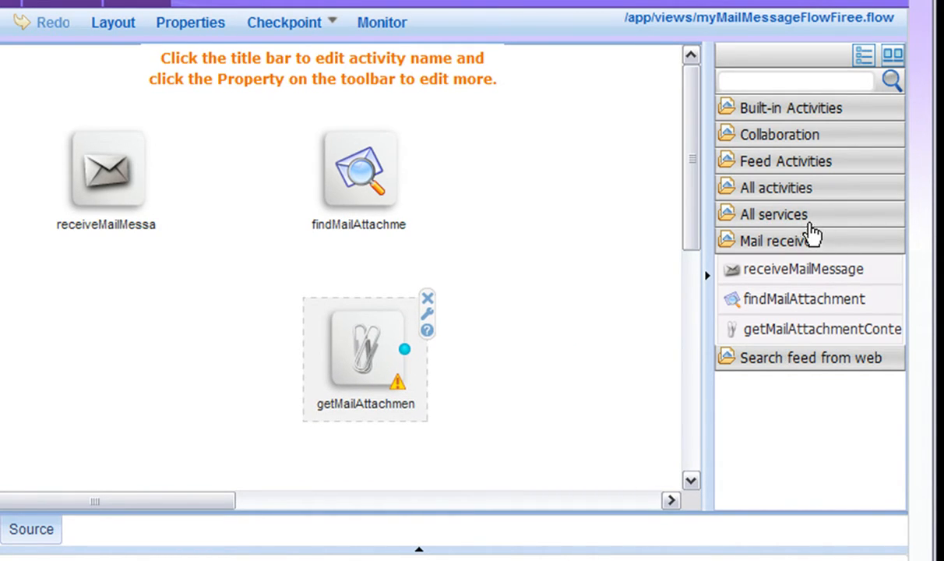
pyautogui.click(776, 187)
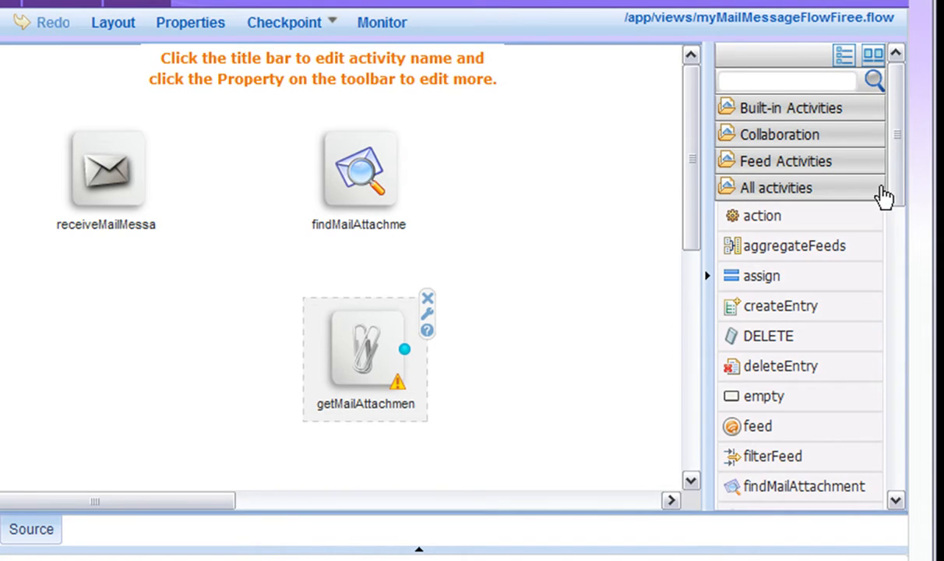
pyautogui.scroll(-3)
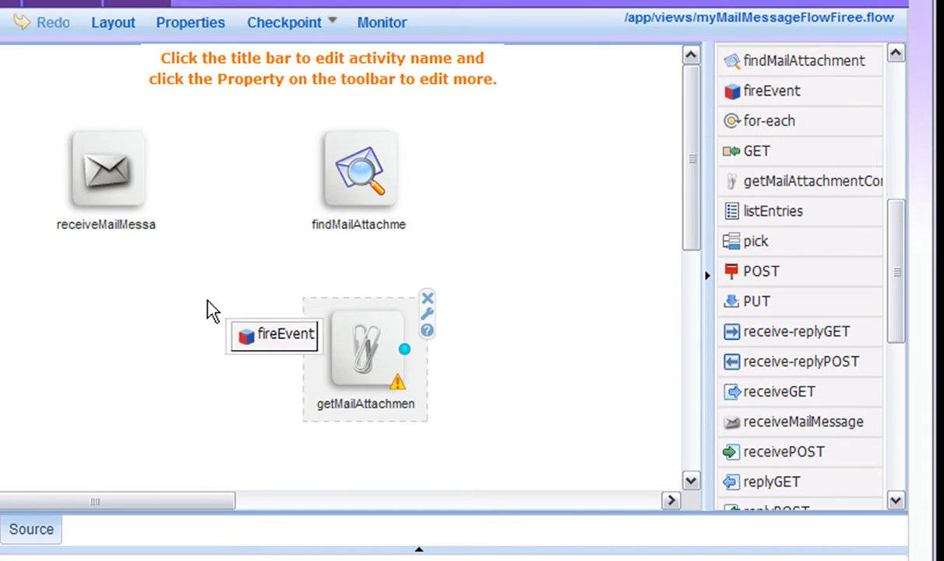
# Drop a fireEvent activity at the lower left and connect getMailAttachmentContent to it.
pyautogui.moveTo(273, 334); pyautogui.dragTo(115, 398)
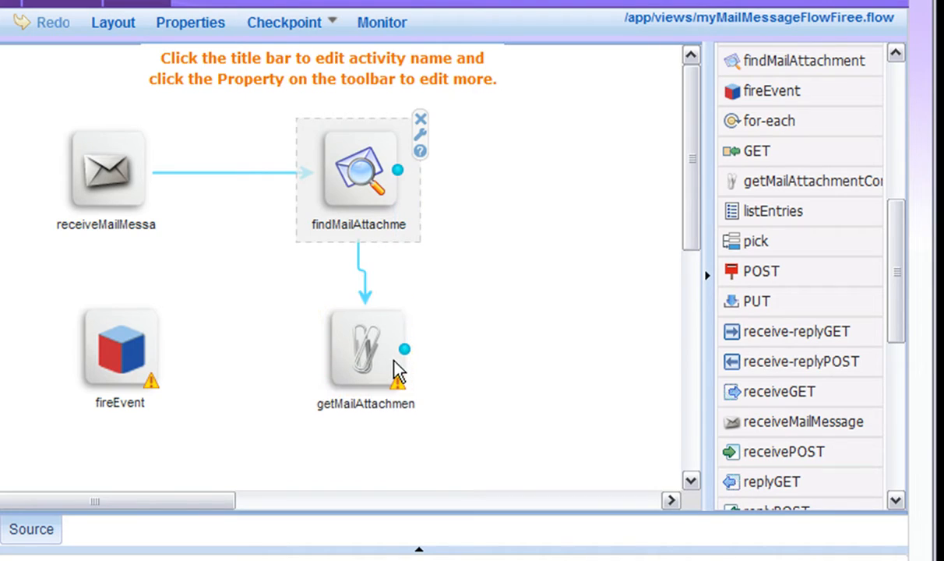
pyautogui.click(366, 351)
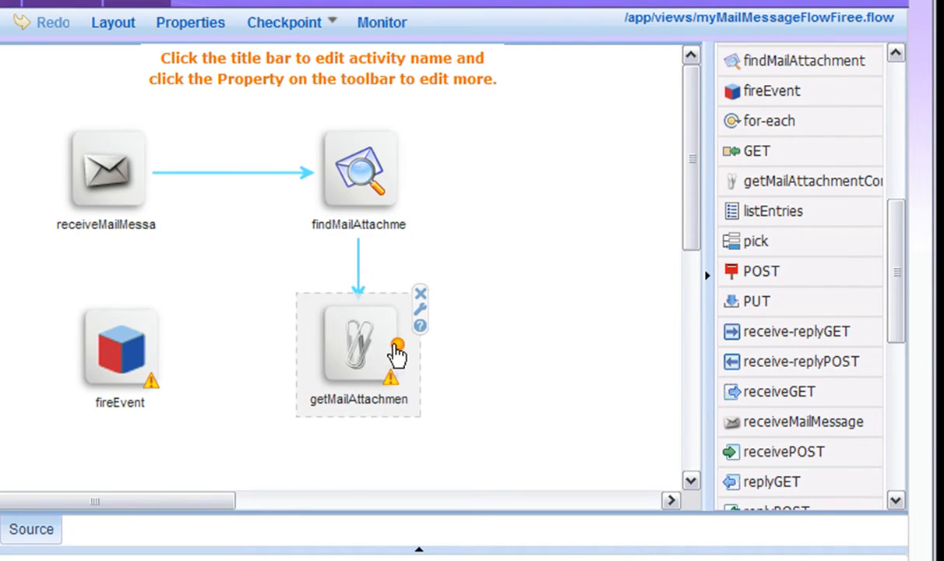
pyautogui.moveTo(397, 347); pyautogui.dragTo(156, 350)
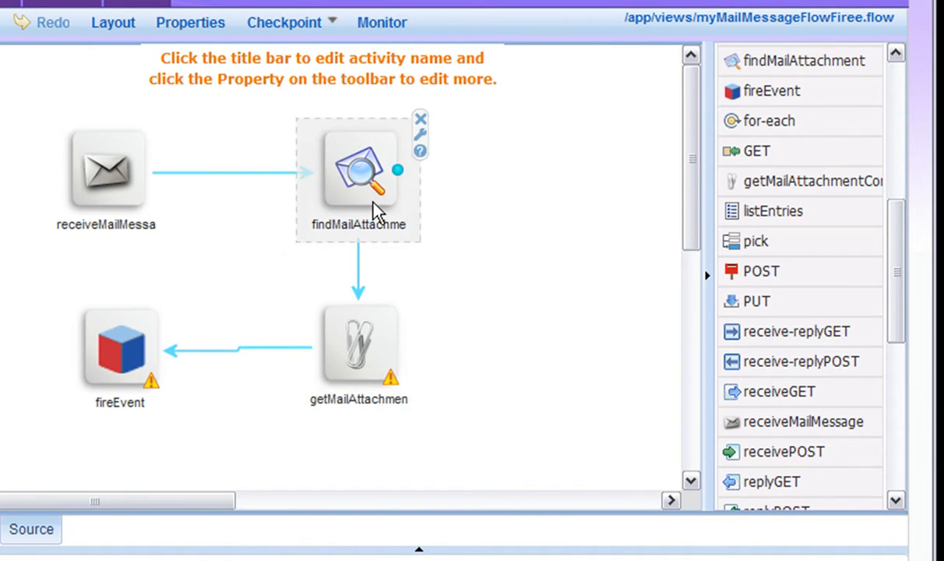
# Filter findMailAttachment for application/vnd.ms-excel and feed it into getMailAttachmentContent.
pyautogui.click(420, 134)
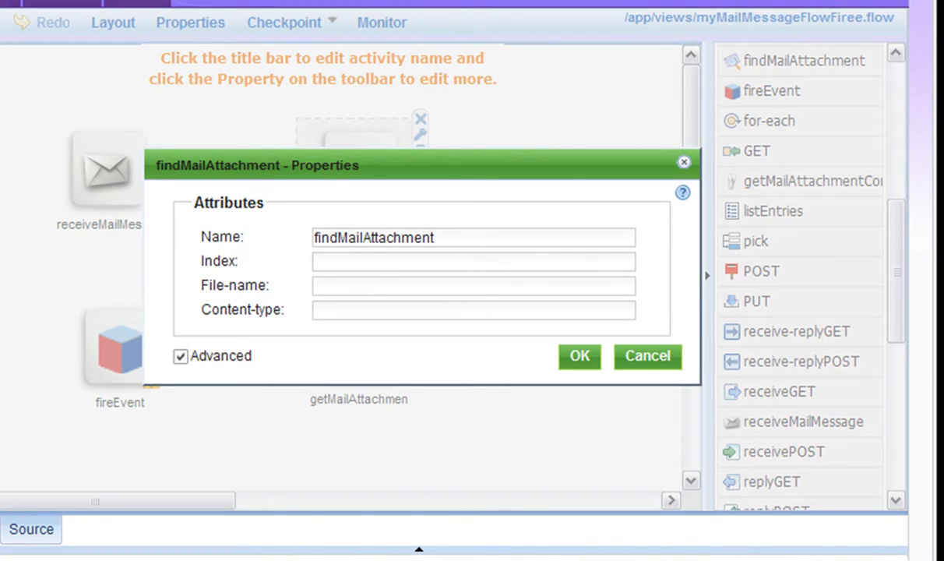
pyautogui.click(473, 310)
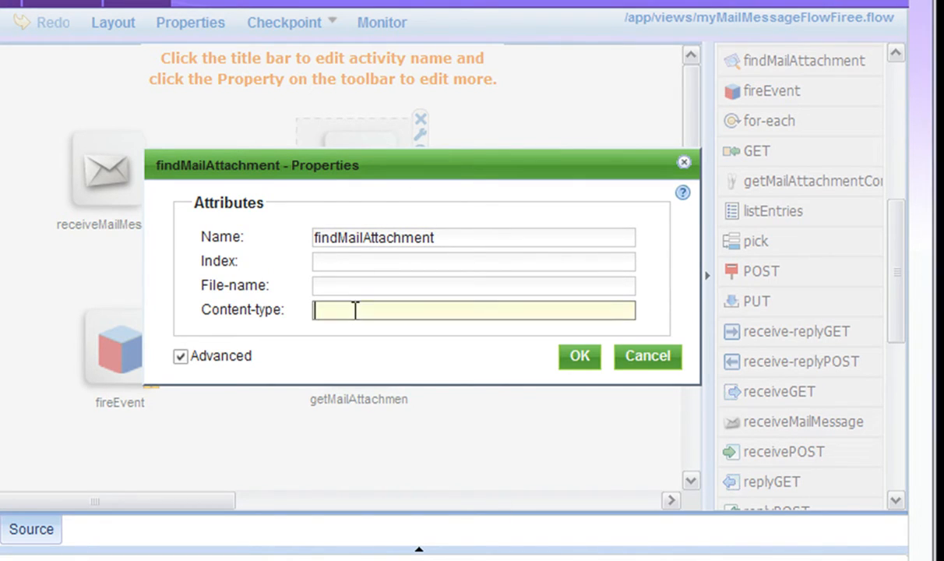
pyautogui.write('application/vnd.ms-excel')
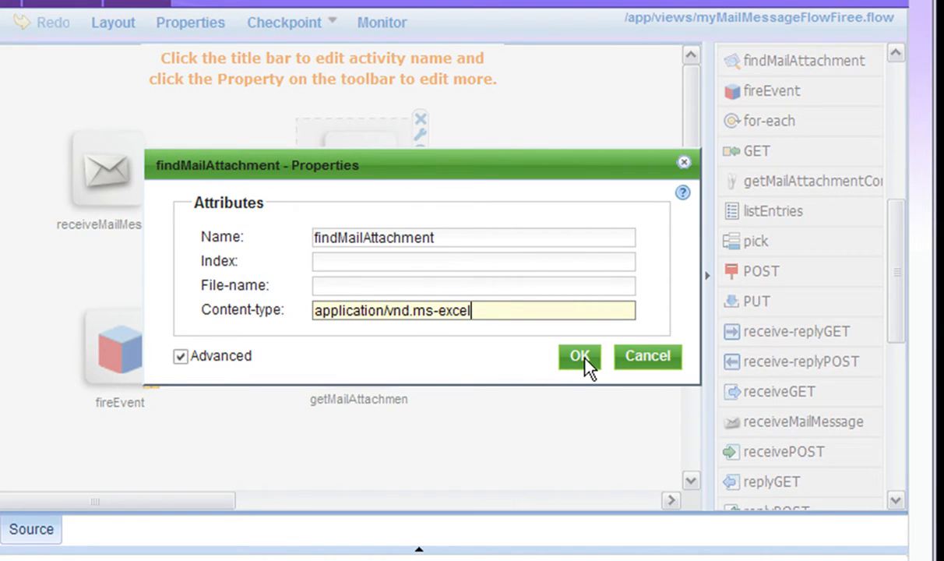
pyautogui.click(579, 356)
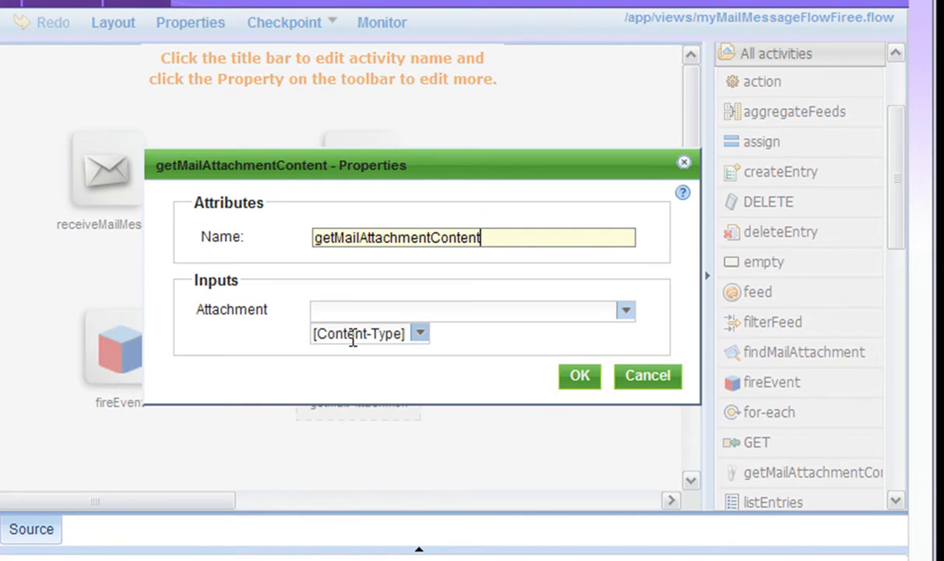
pyautogui.click(625, 310)
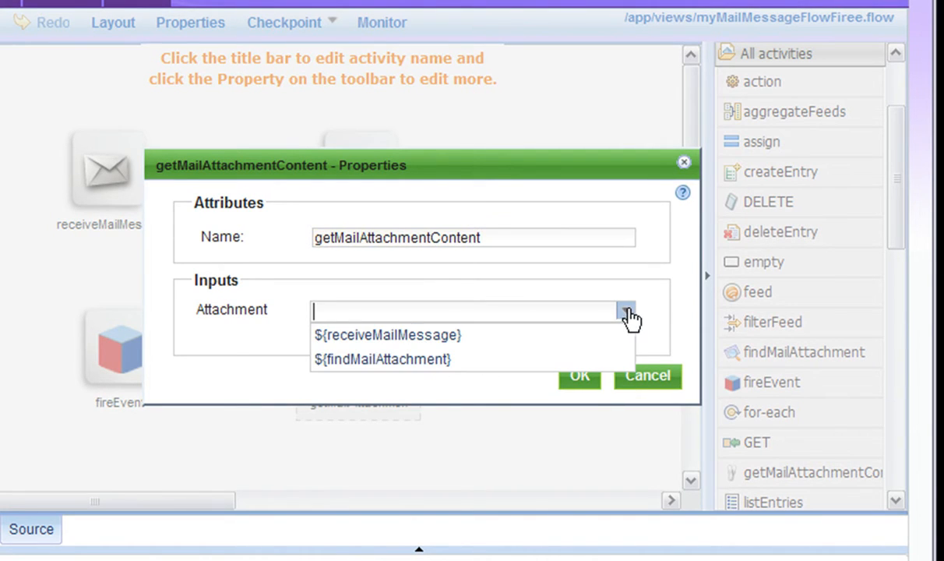
pyautogui.moveTo(541, 359)
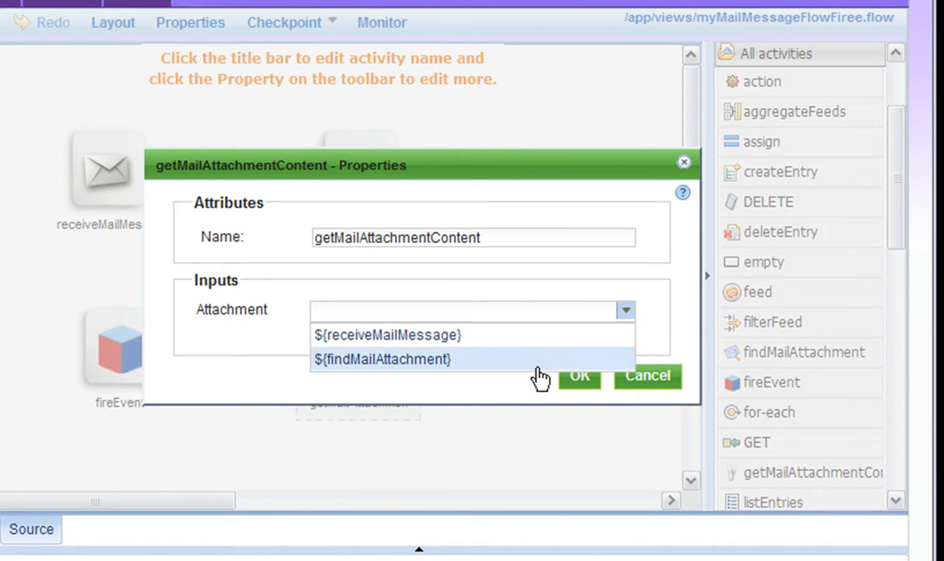
pyautogui.click(382, 359)
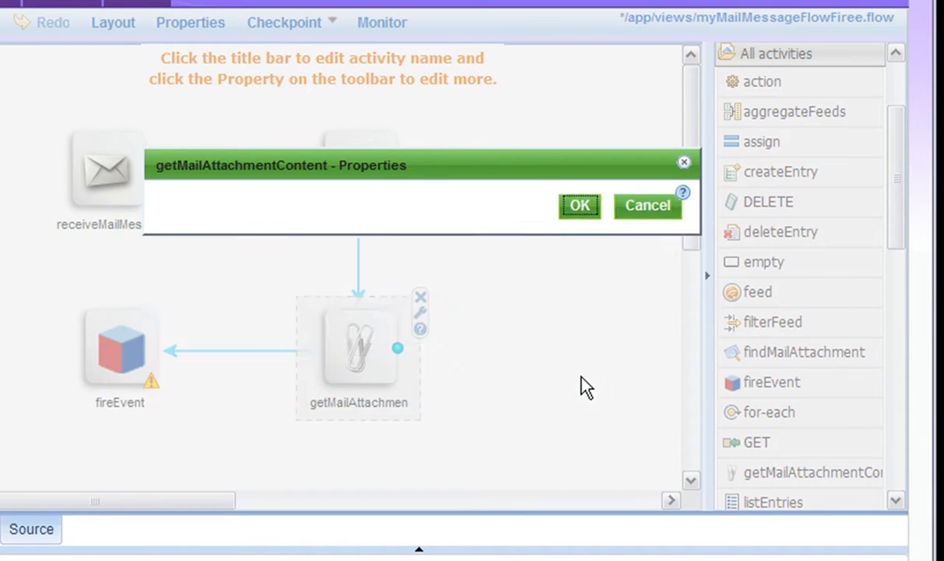
# Set fireEvent to AttachmentArrivedEvent, ResultUri /event/myResult, input Attachment = ${getMailAttachmentContent}.
pyautogui.click(120, 350)
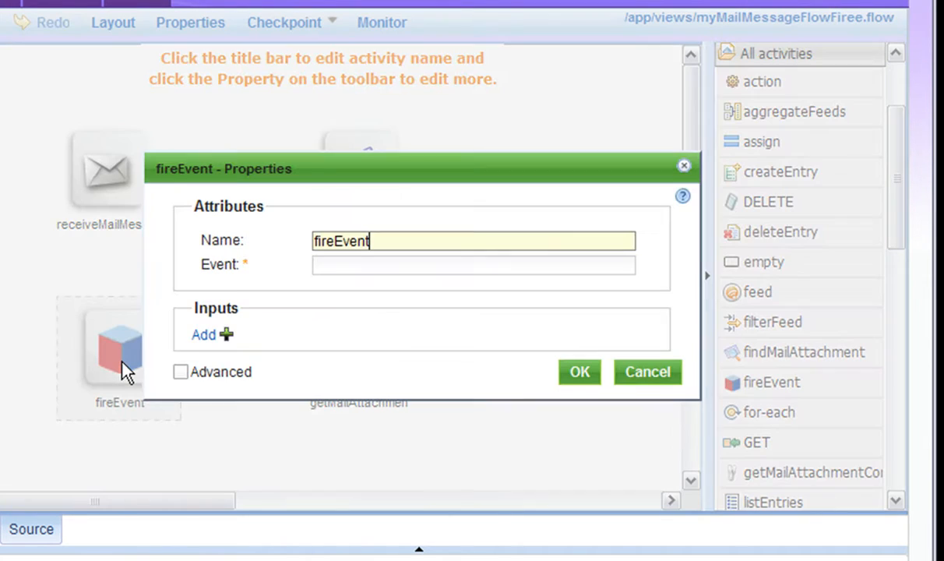
pyautogui.click(473, 265)
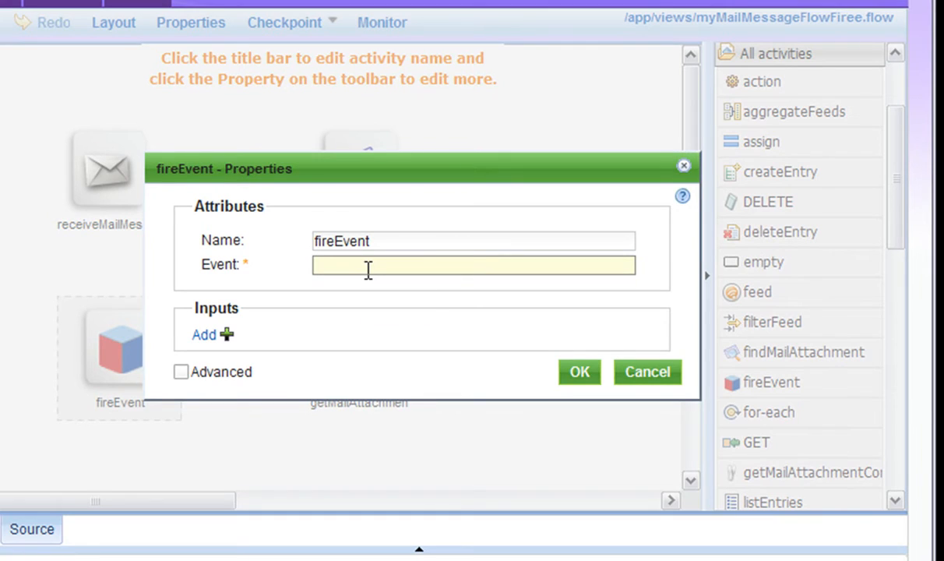
pyautogui.write('AttachmentArrivedEvent')
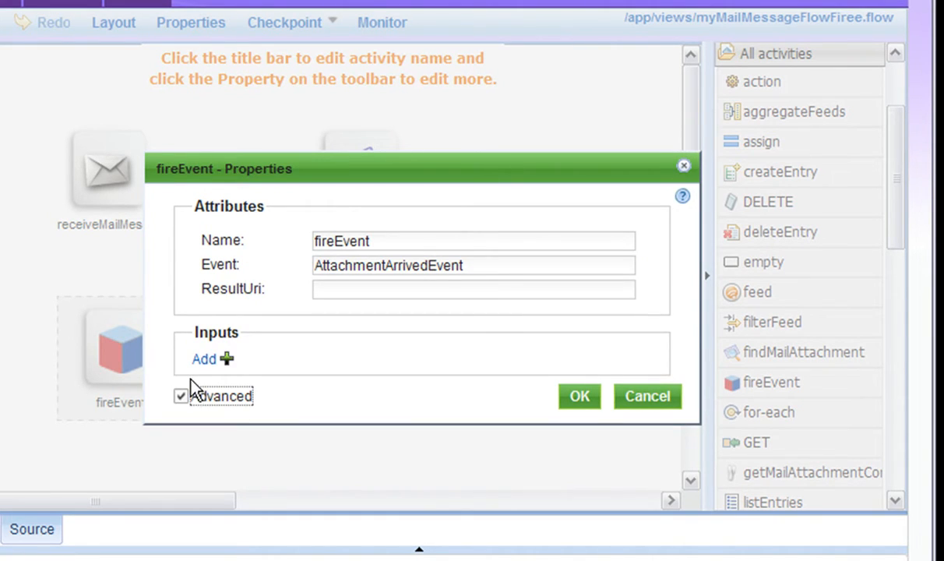
pyautogui.click(473, 288)
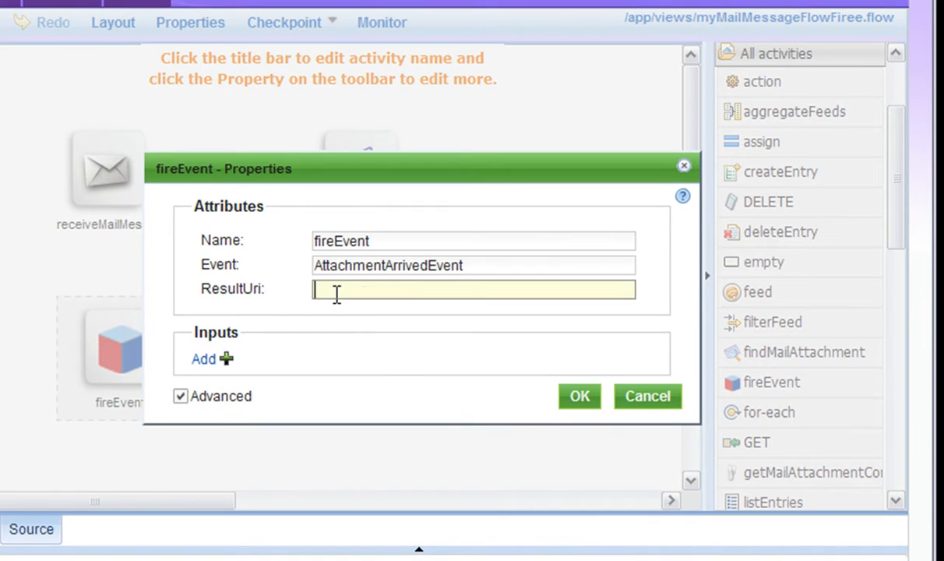
pyautogui.write('/event/myResult')
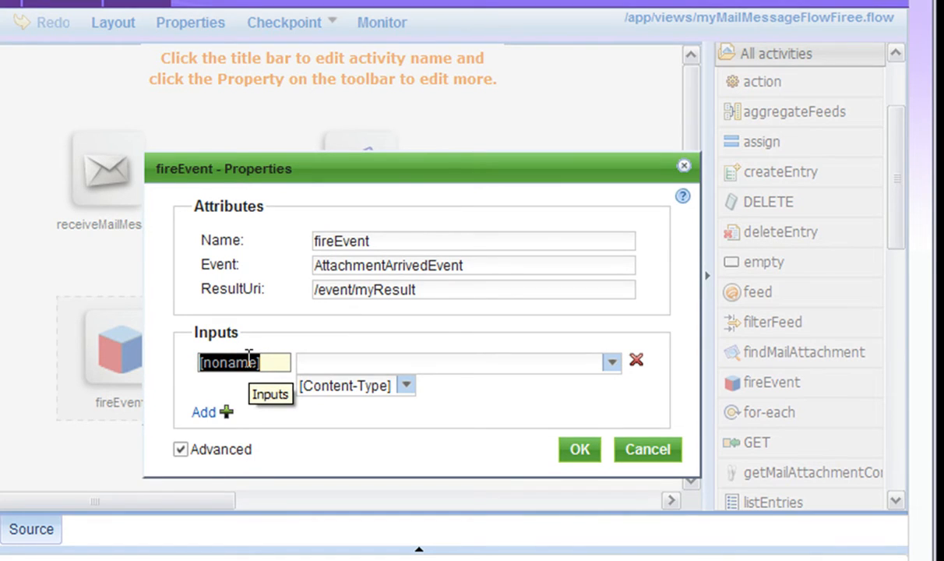
pyautogui.write('attachment')
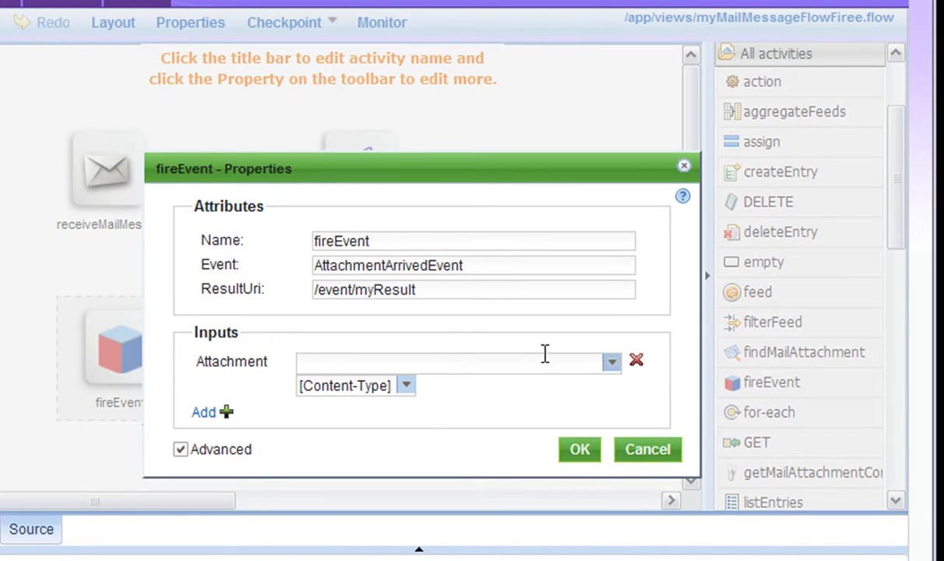
pyautogui.write('${getMailAttachmentContent}')
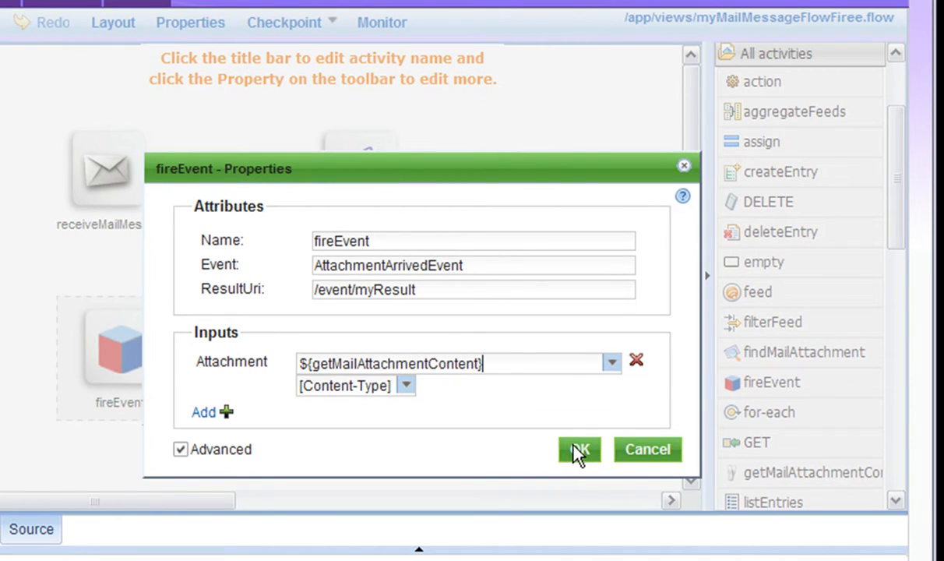
pyautogui.click(579, 450)
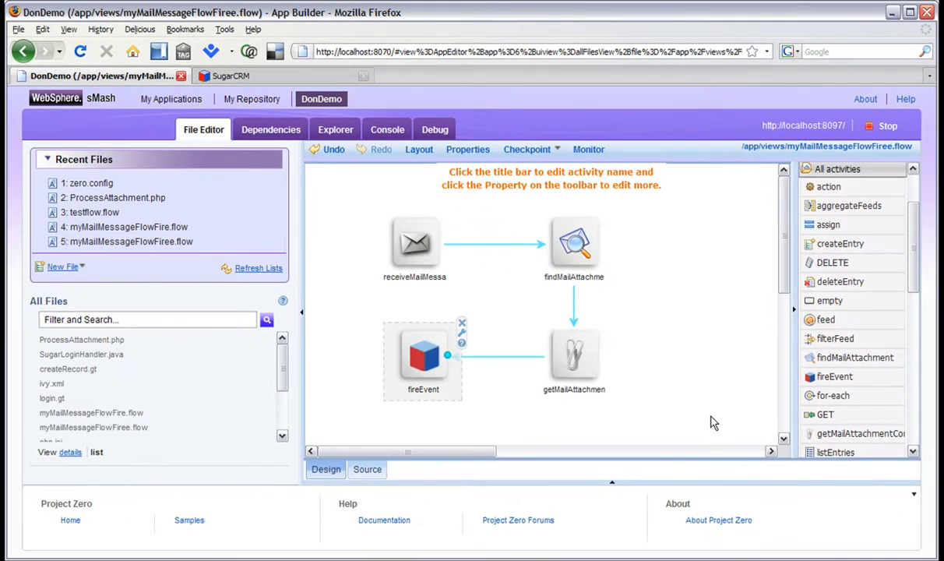
# Open ProcessAttachment.php and highlight the connection_post call that creates the case.
pyautogui.click(87, 340)
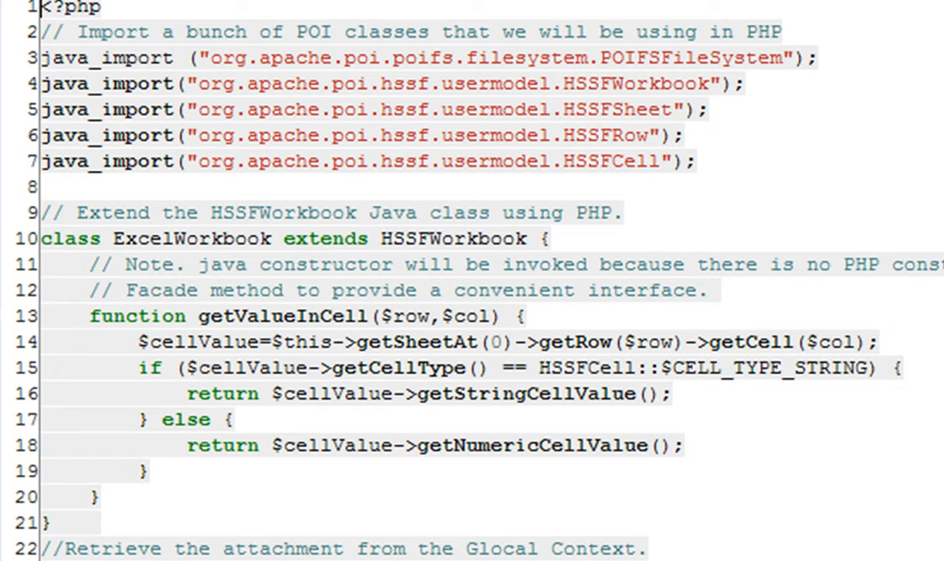
pyautogui.moveTo(90, 316); pyautogui.dragTo(144, 471)
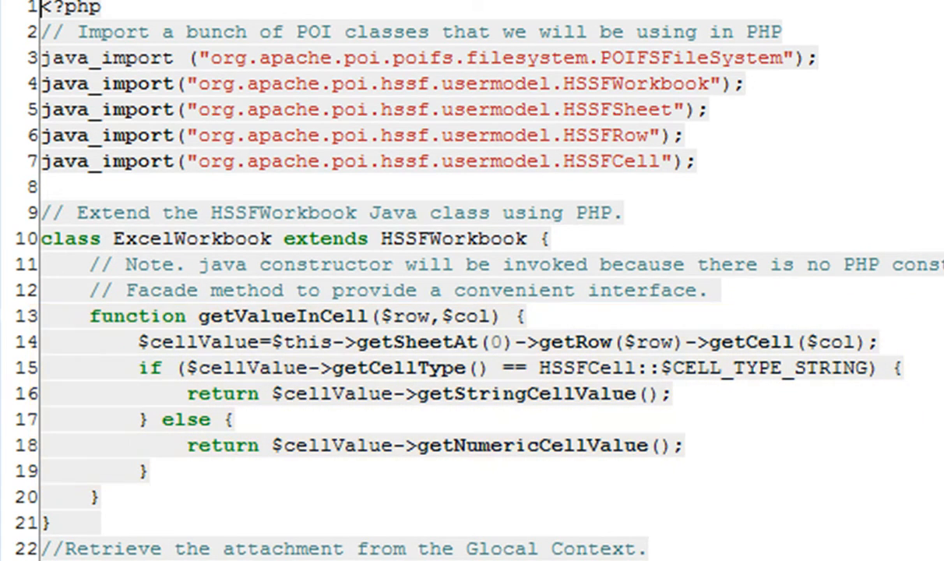
pyautogui.scroll(-3)
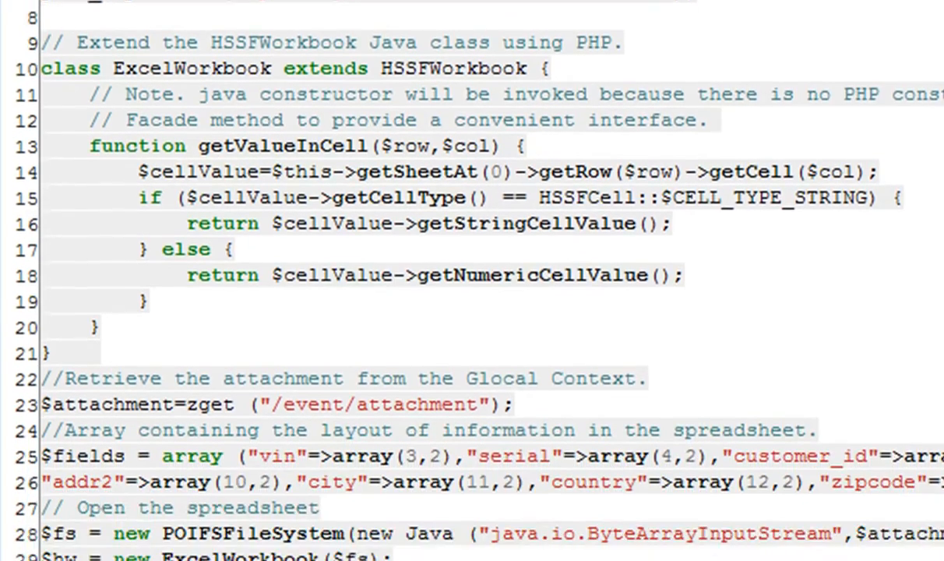
pyautogui.scroll(-3)
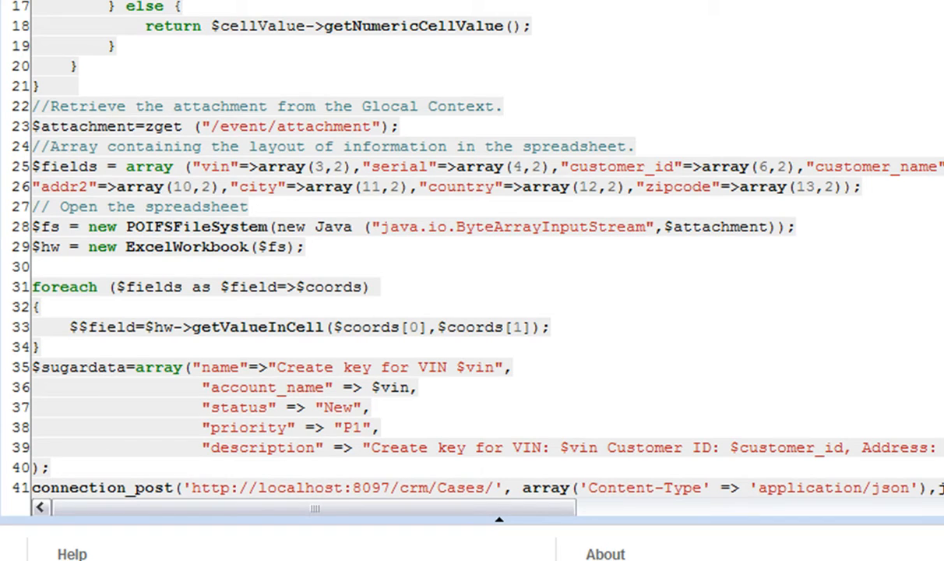
pyautogui.doubleClick(152, 488)
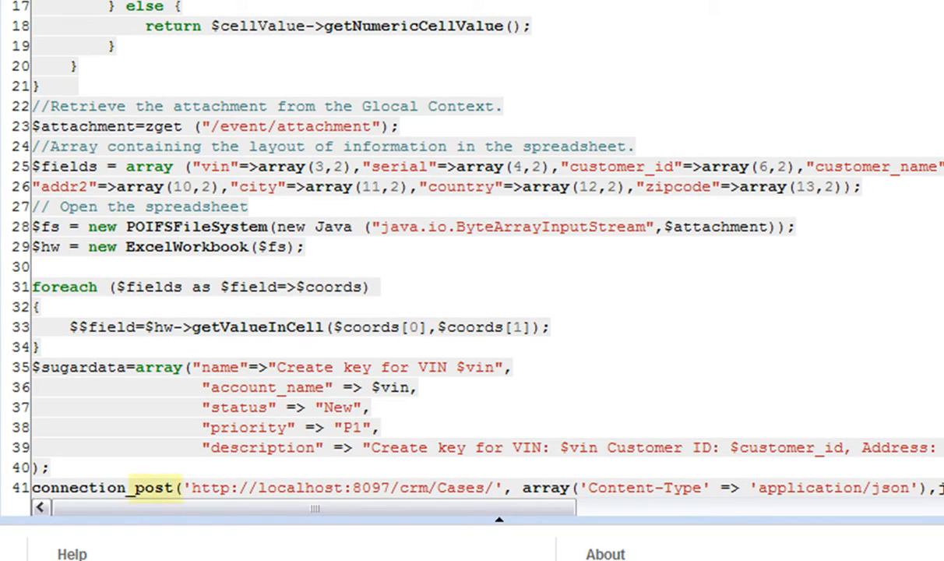
pyautogui.doubleClick(151, 488)
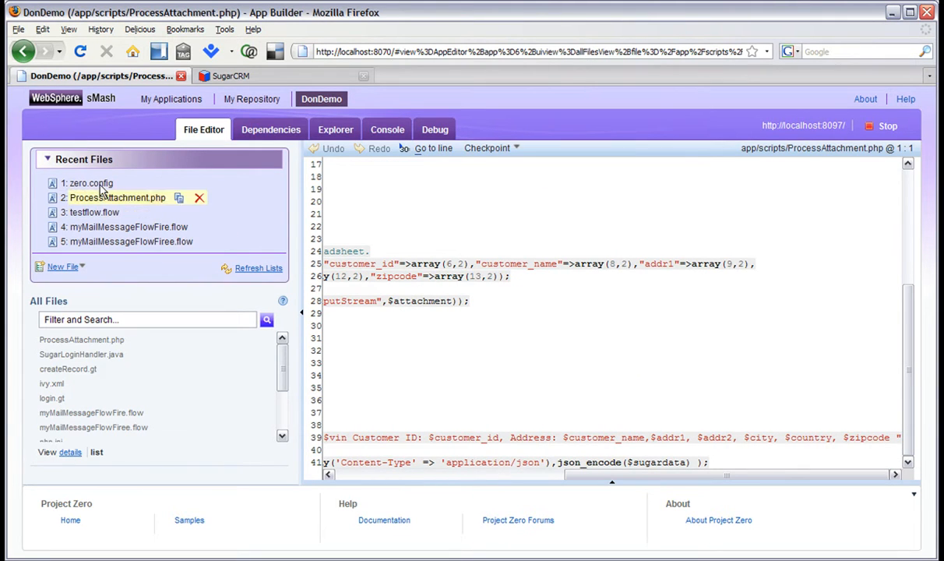
# Open zero.config and scroll to the AttachmentArrivedEvent handler and connection destinations.
pyautogui.click(90, 182)
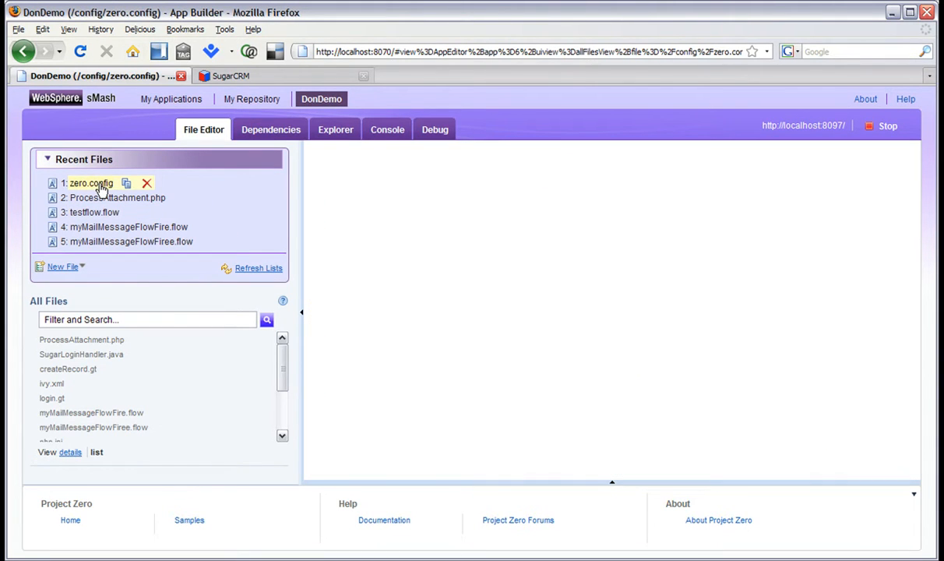
pyautogui.click(90, 183)
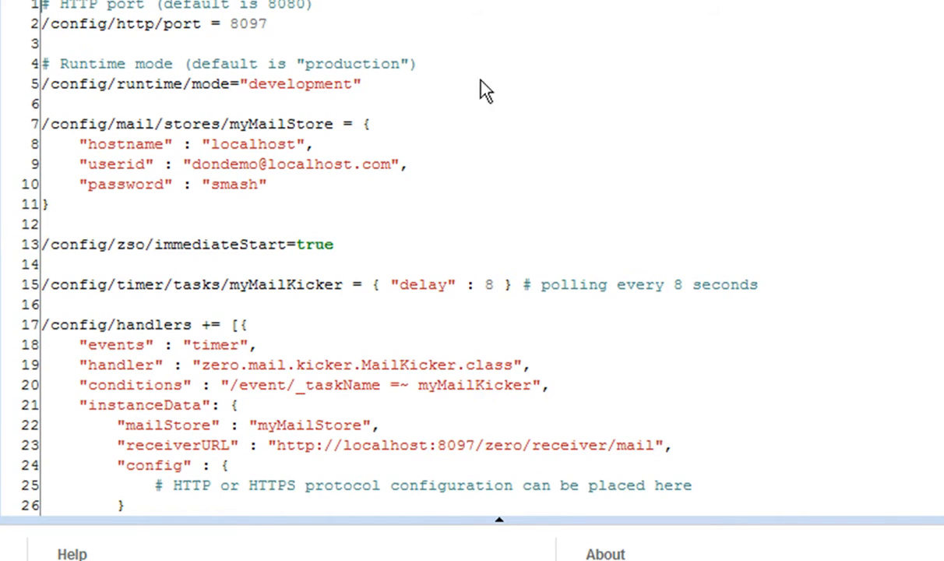
pyautogui.scroll(-3)
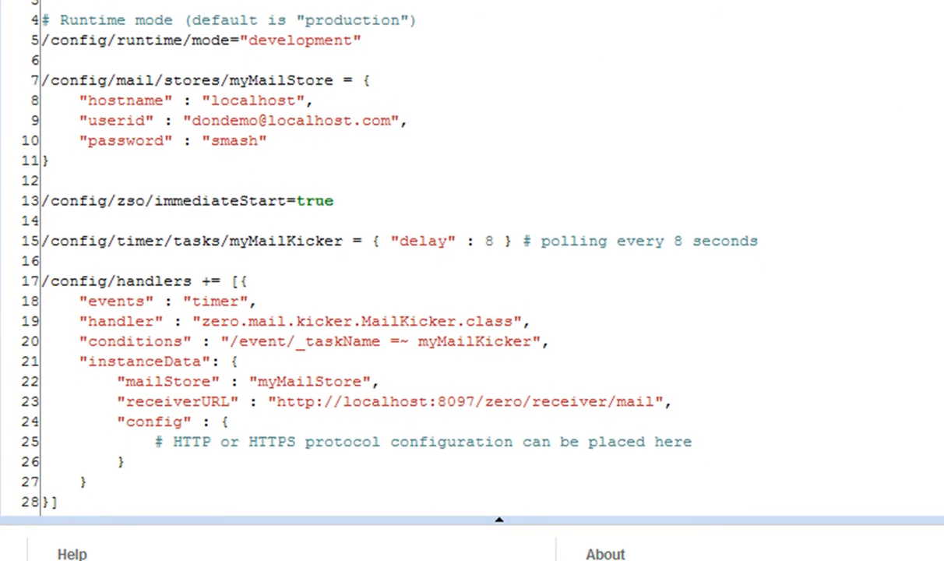
pyautogui.scroll(-3)
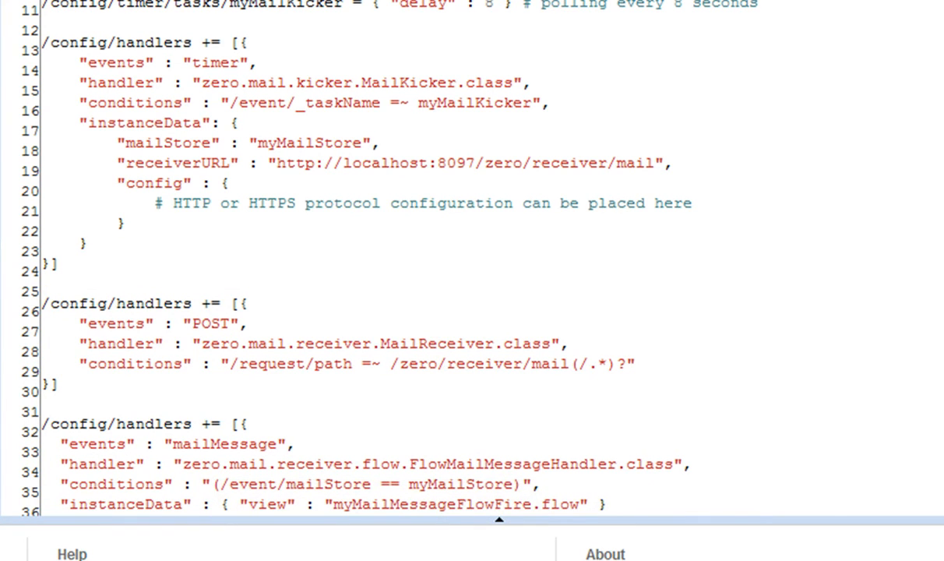
pyautogui.scroll(-3)
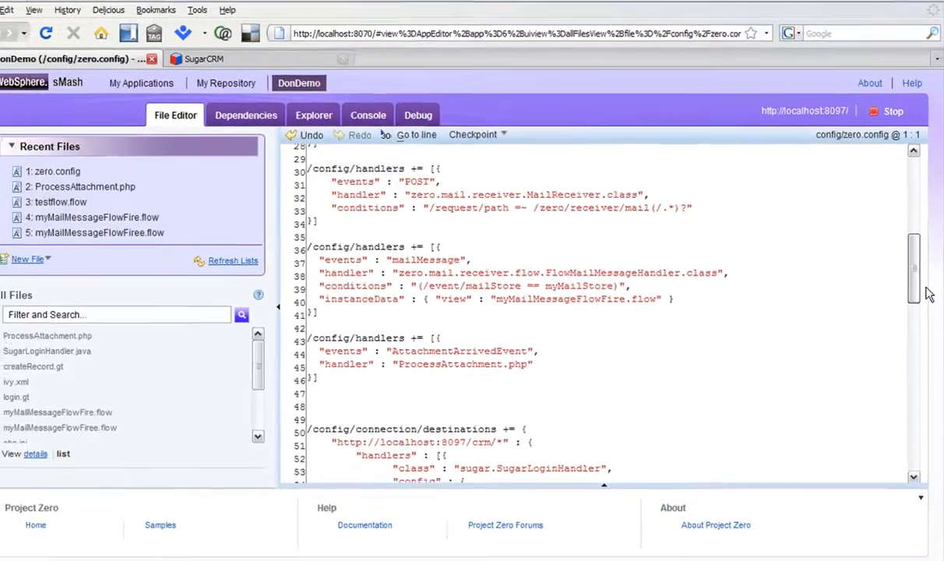
pyautogui.scroll(-3)
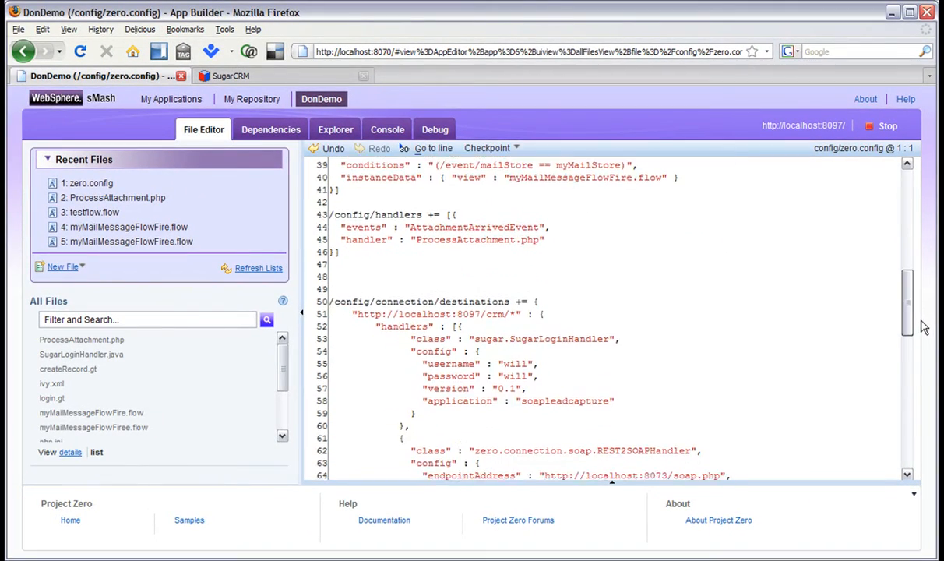
pyautogui.scroll(-3)
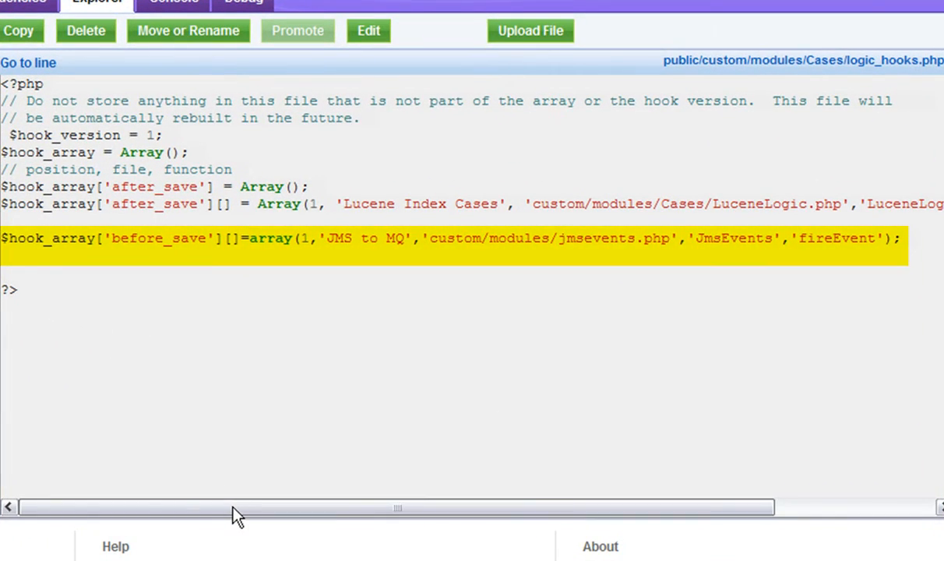
# Browse sugarce52's custom modules folder toward the Cases logic_hooks.php.
pyautogui.moveTo(234, 507); pyautogui.dragTo(257, 508)
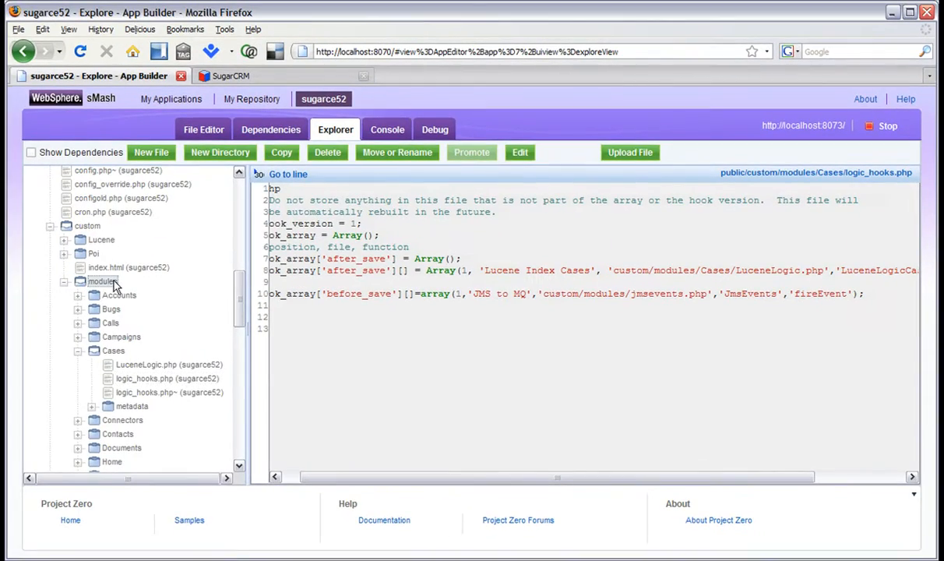
pyautogui.click(145, 397)
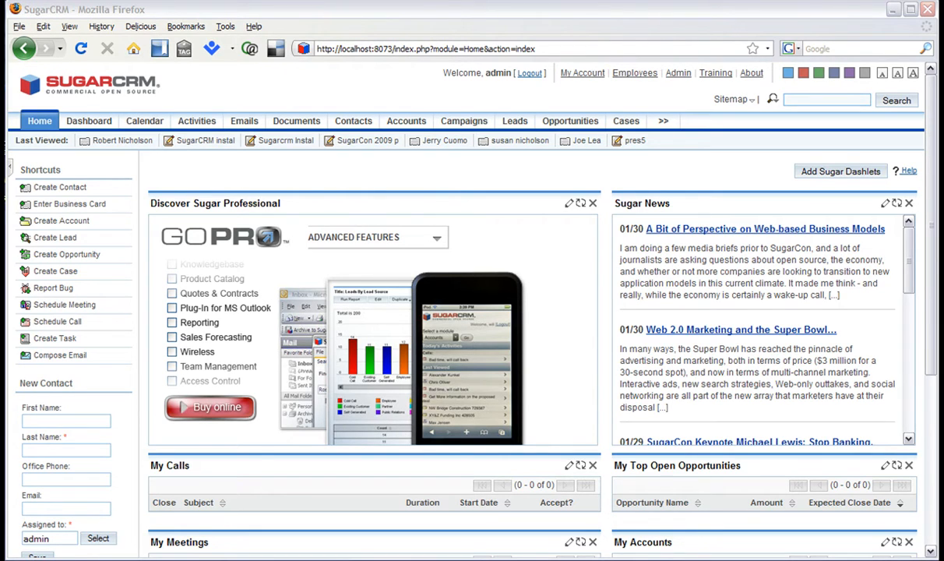
pyautogui.moveTo(684, 149)
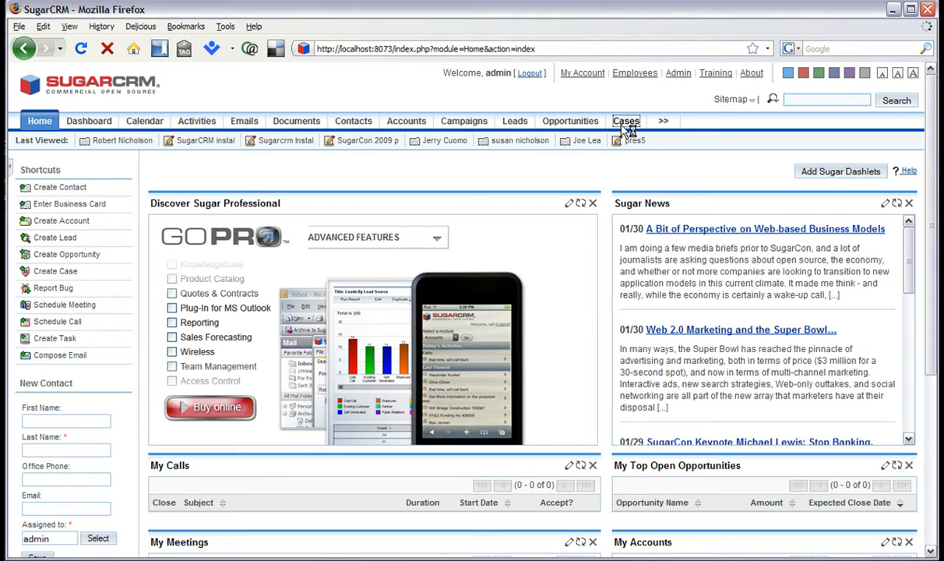
# Switch to SugarCRM's Cases module, showing its empty case list.
pyautogui.click(626, 121)
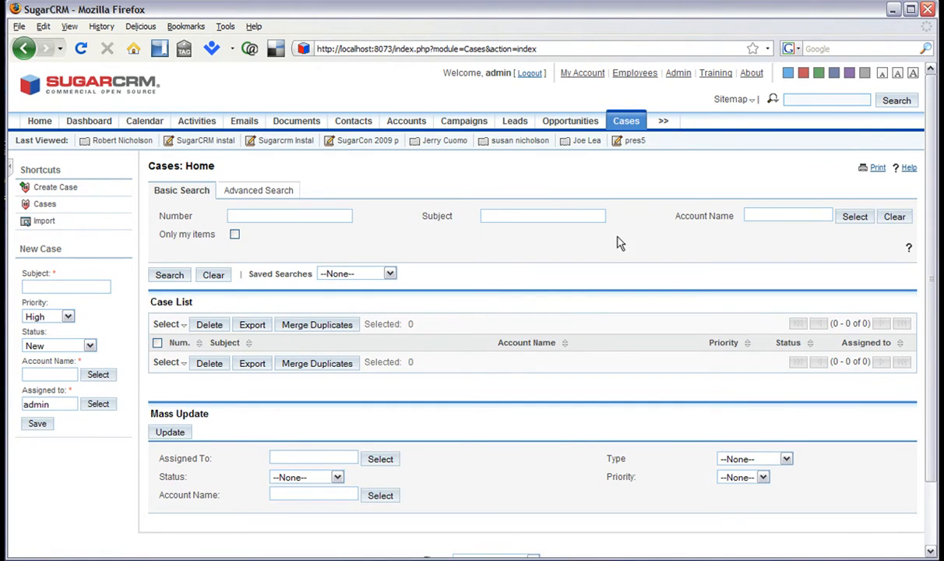
pyautogui.moveTo(573, 441)
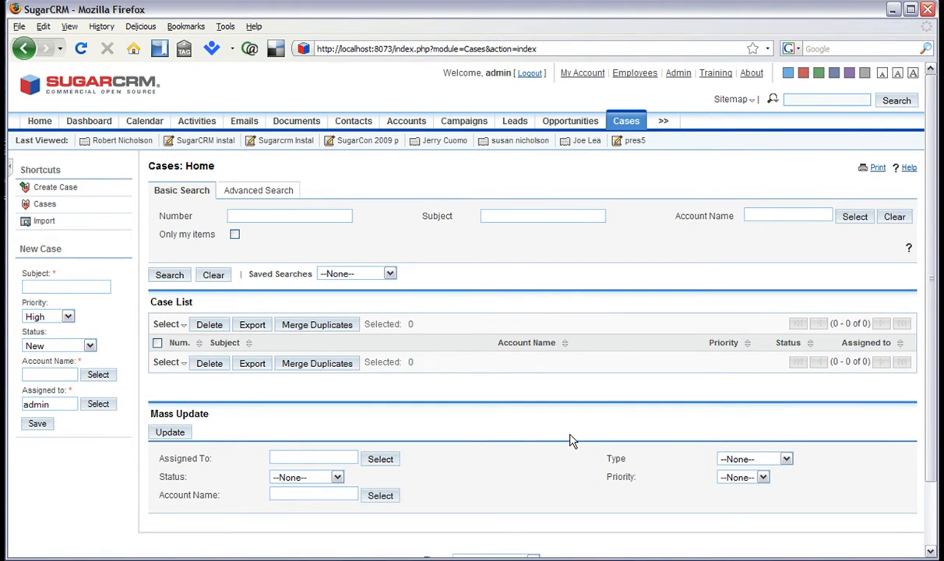
pyautogui.moveTo(565, 458)
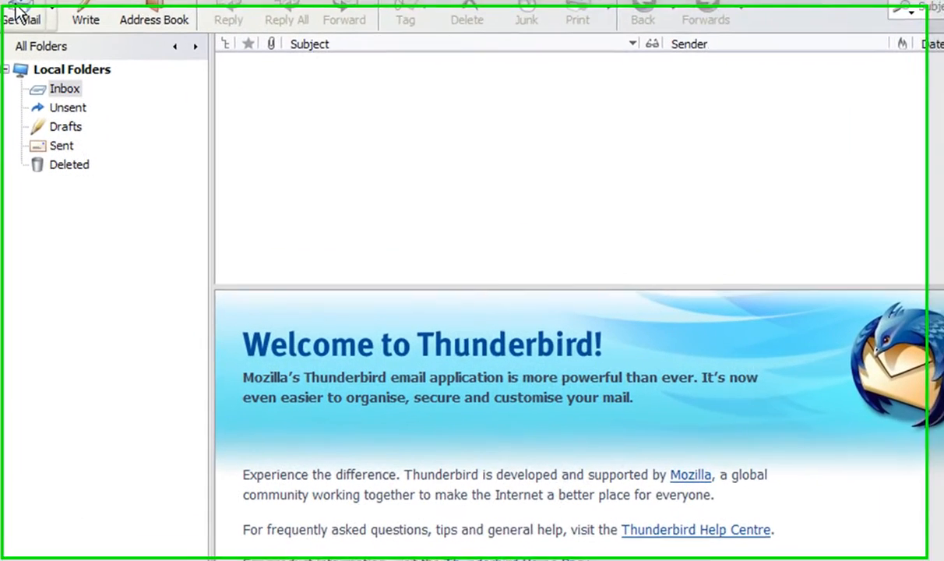
pyautogui.moveTo(86, 20)
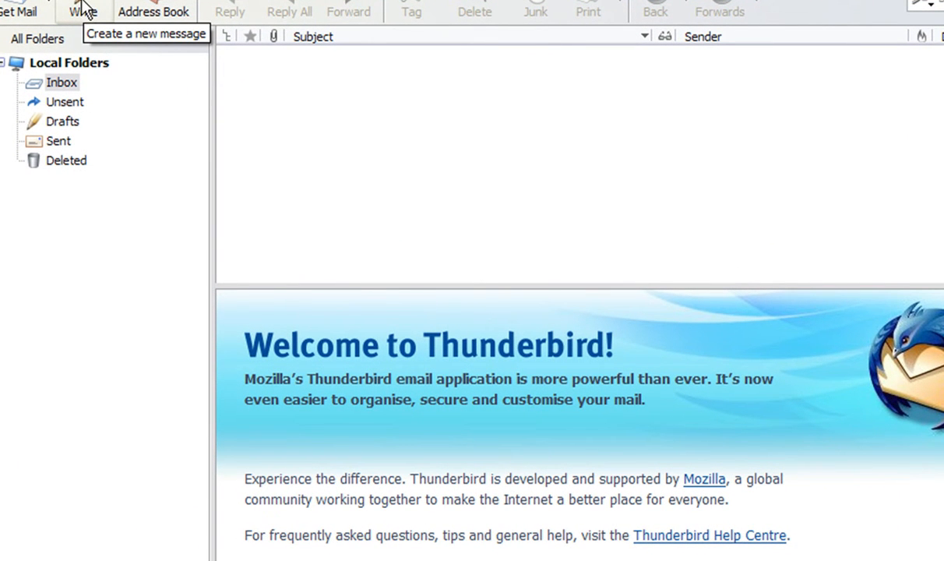
# Compose a 'demo' email to the DonDemo mailbox with dondemo.xls attached.
pyautogui.click(83, 10)
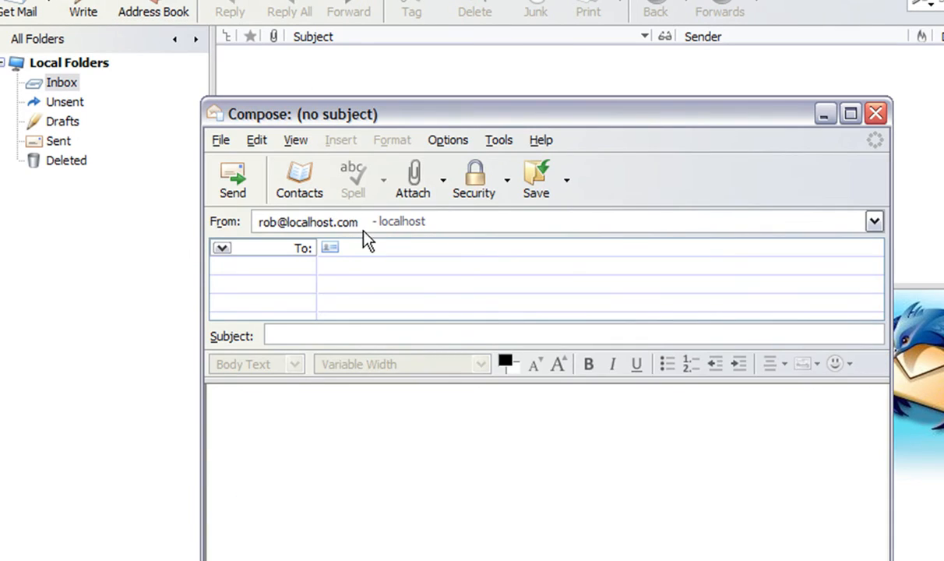
pyautogui.moveTo(343, 304)
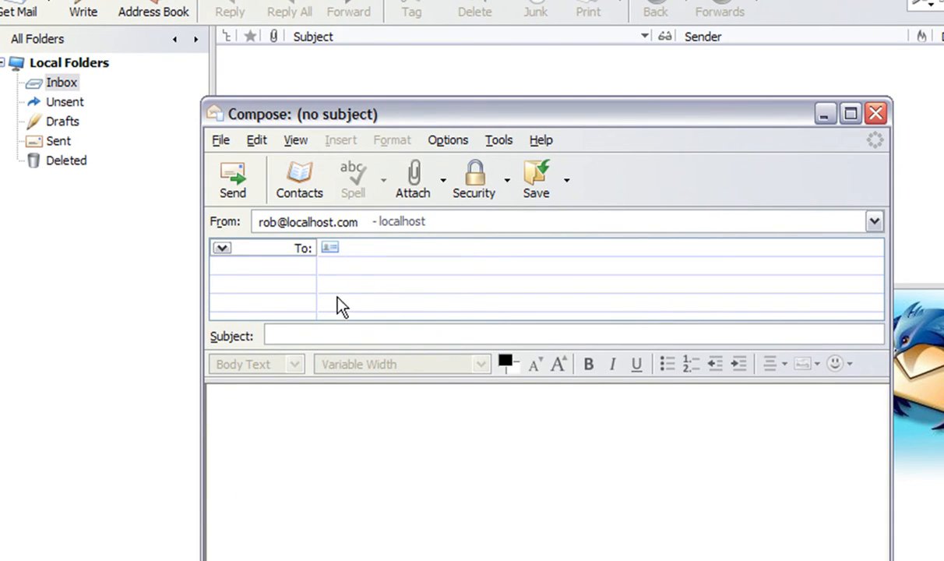
pyautogui.write('don')
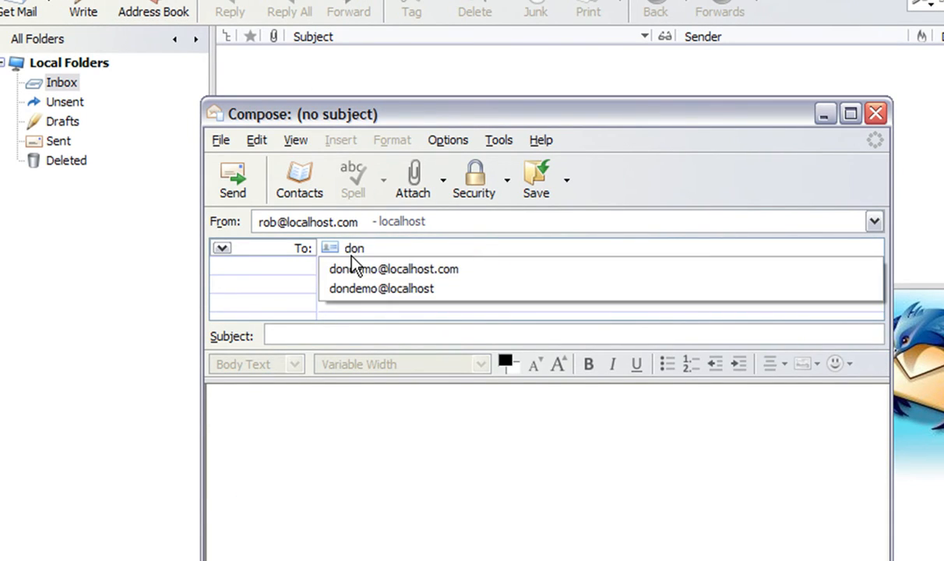
pyautogui.click(393, 269)
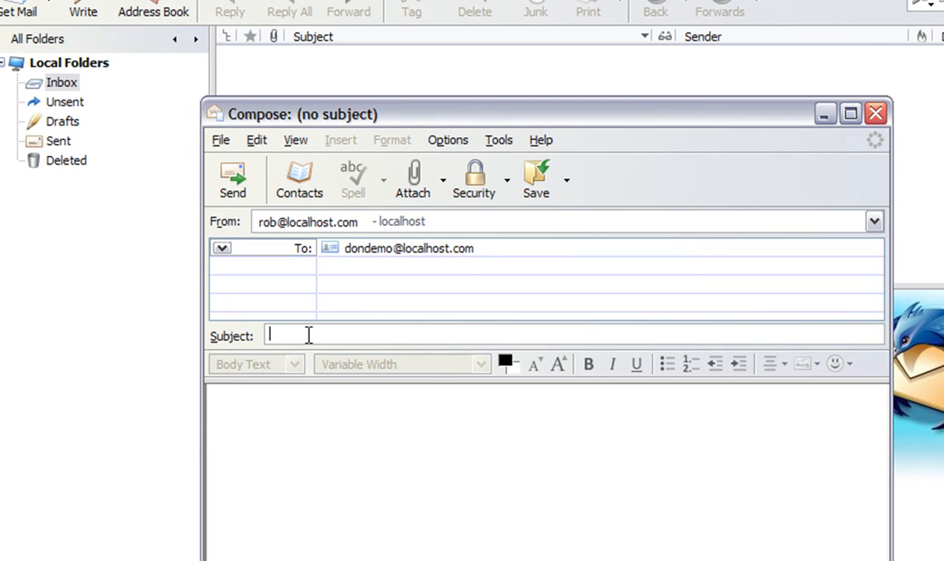
pyautogui.write('demo')
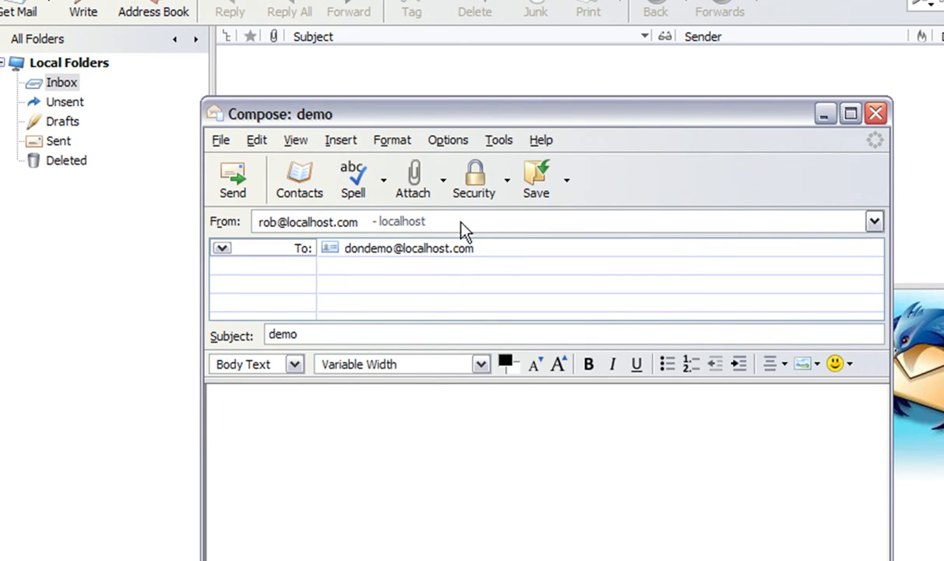
pyautogui.click(412, 179)
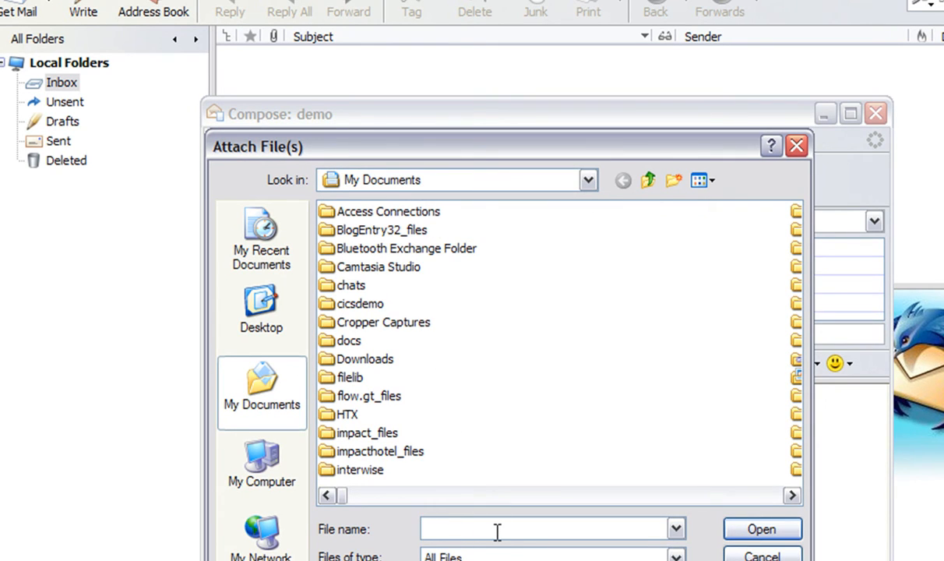
pyautogui.write('dondemo.xls')
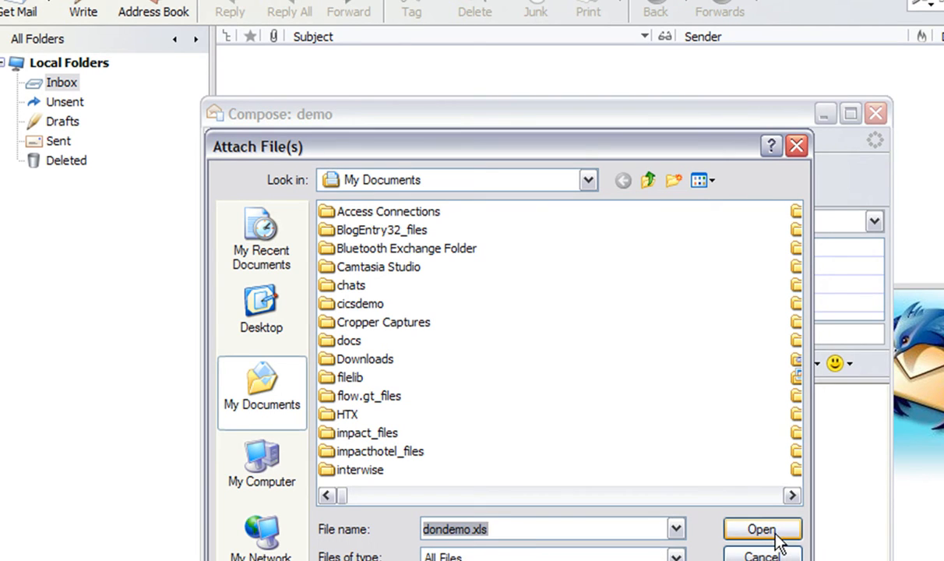
pyautogui.click(761, 529)
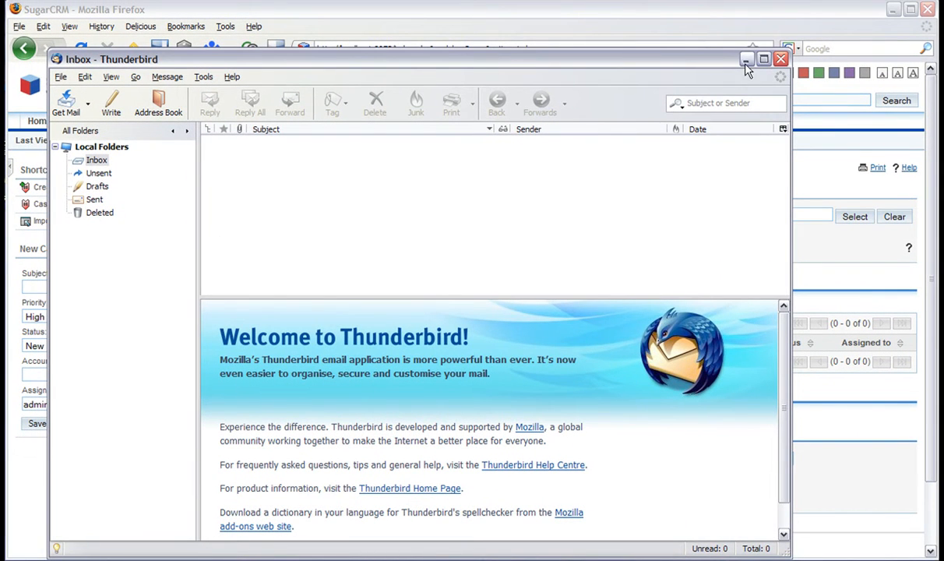
# Minimize Thunderbird to bring the SugarCRM Cases page back into view.
pyautogui.click(746, 59)
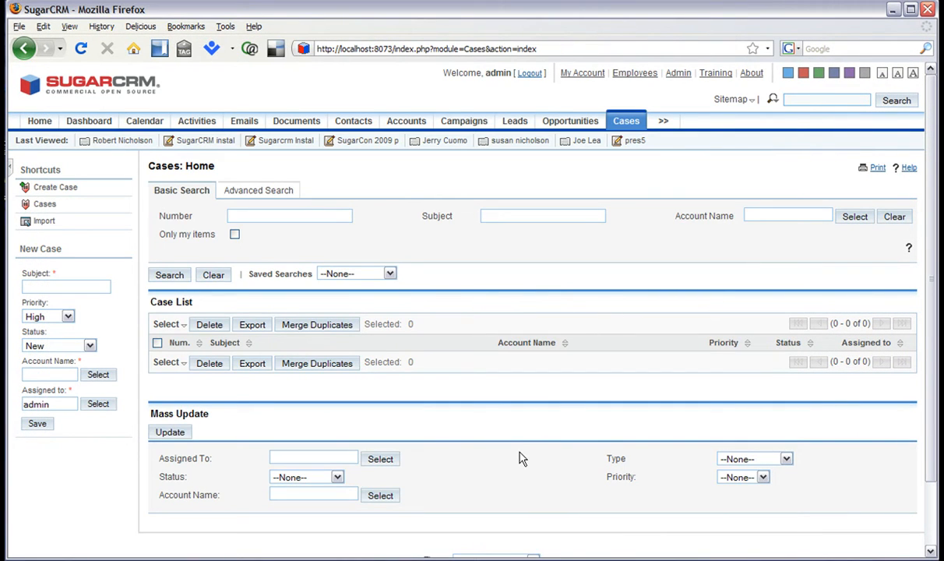
pyautogui.moveTo(448, 403)
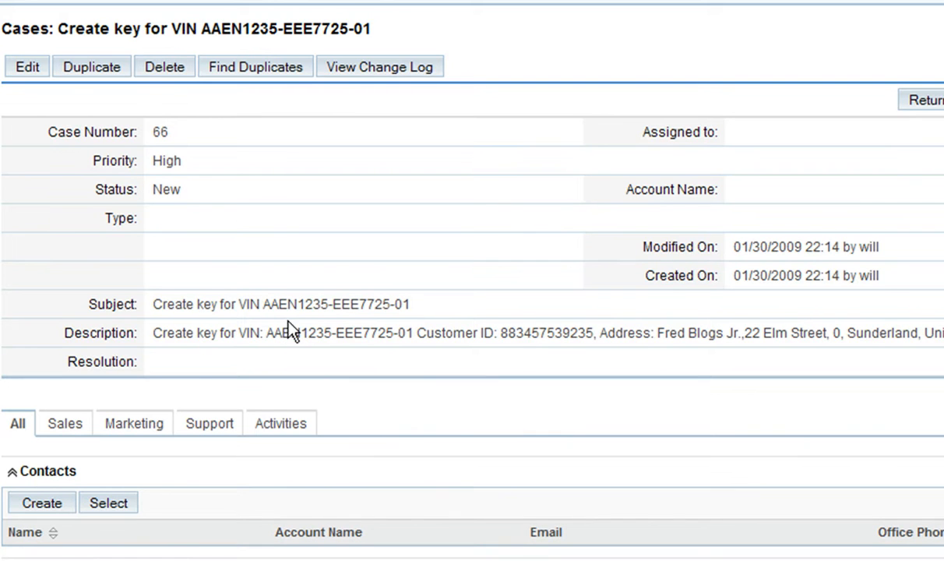
pyautogui.moveTo(448, 395)
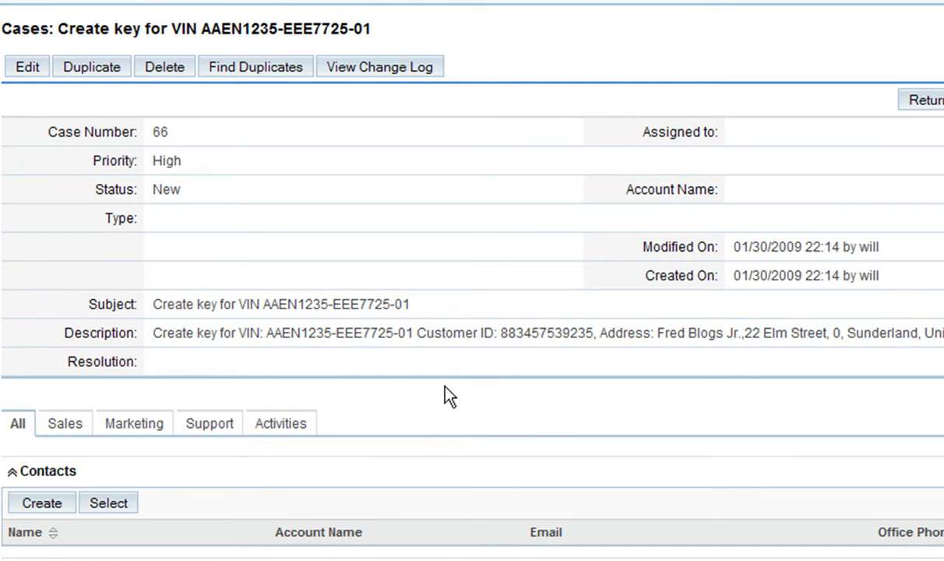
pyautogui.moveTo(822, 330)
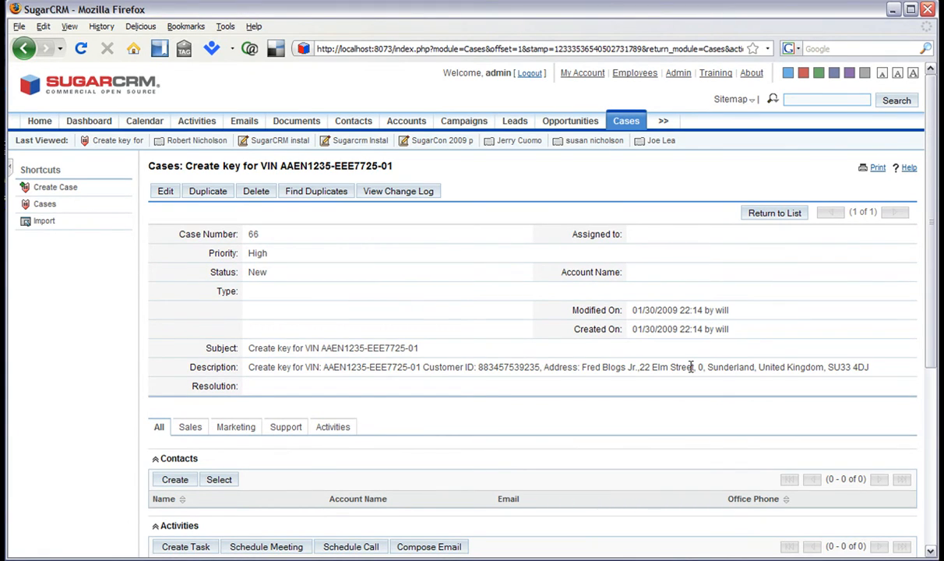
pyautogui.moveTo(690, 366)
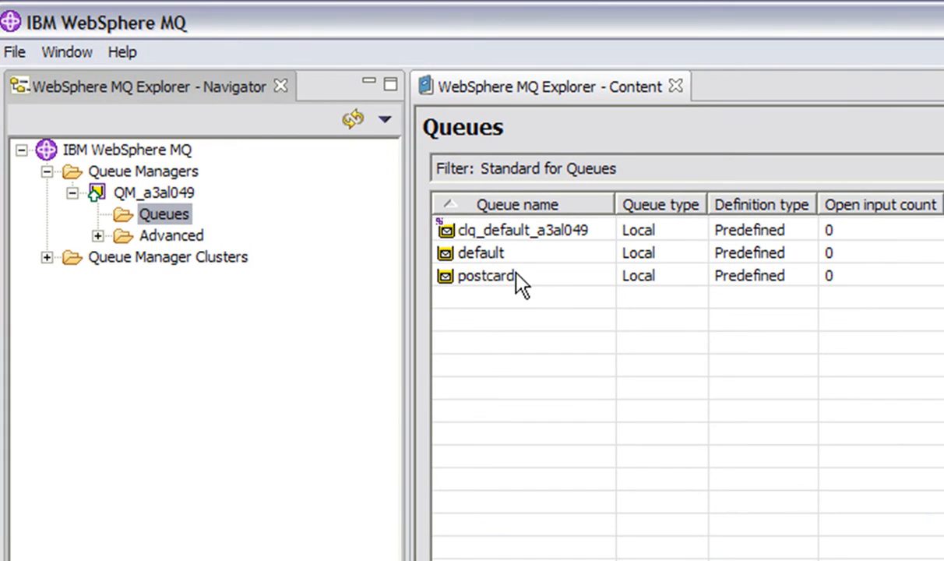
# Browse the postcard queue's message holding the 'Create key for VIN' case data.
pyautogui.click(486, 275)
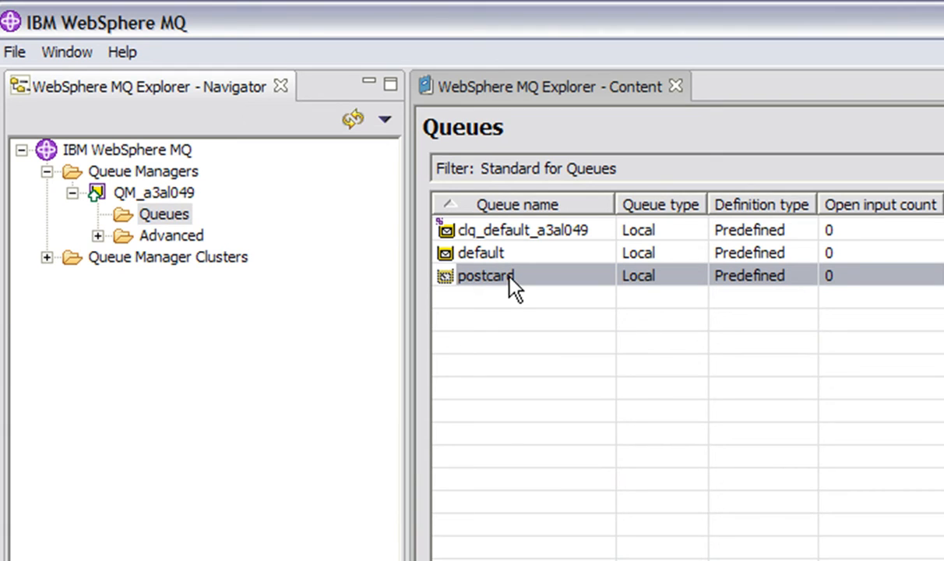
pyautogui.doubleClick(486, 275)
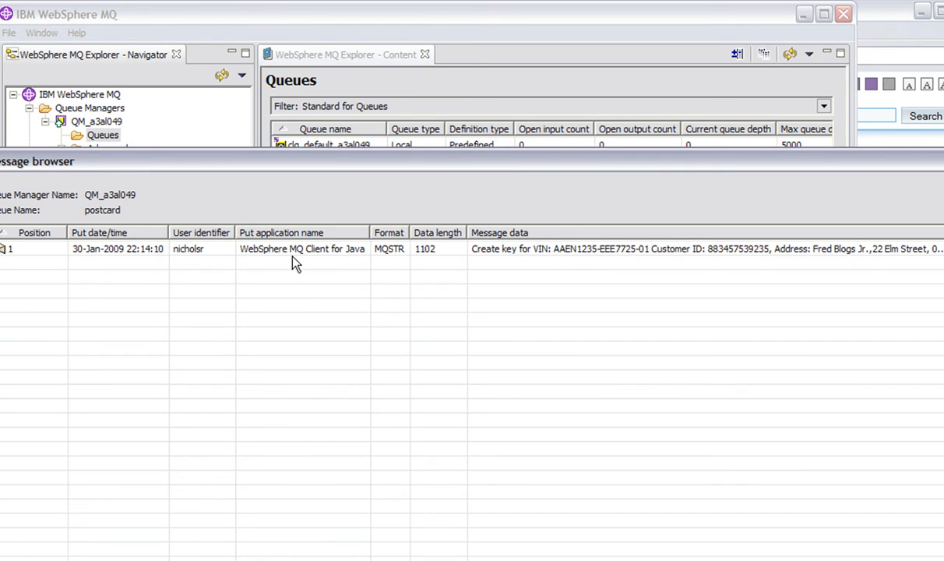
pyautogui.moveTo(497, 264)
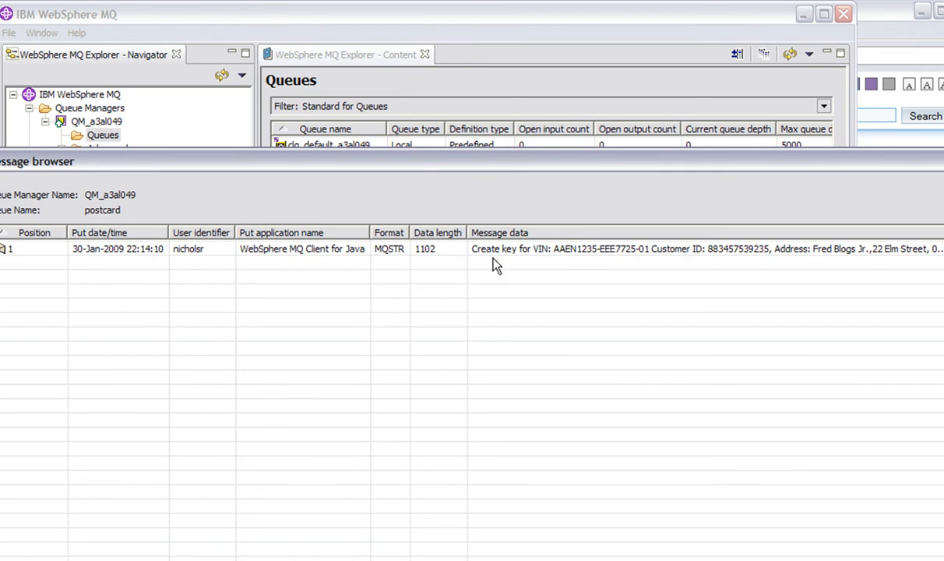
pyautogui.moveTo(296, 498)
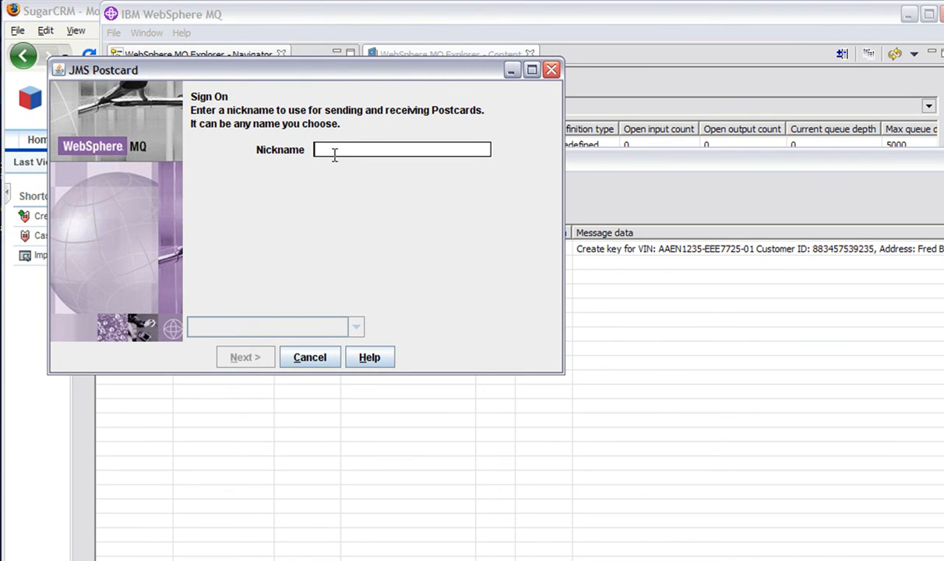
# Sign on to JMS Postcard with the nickname 'jim'.
pyautogui.write('jim')
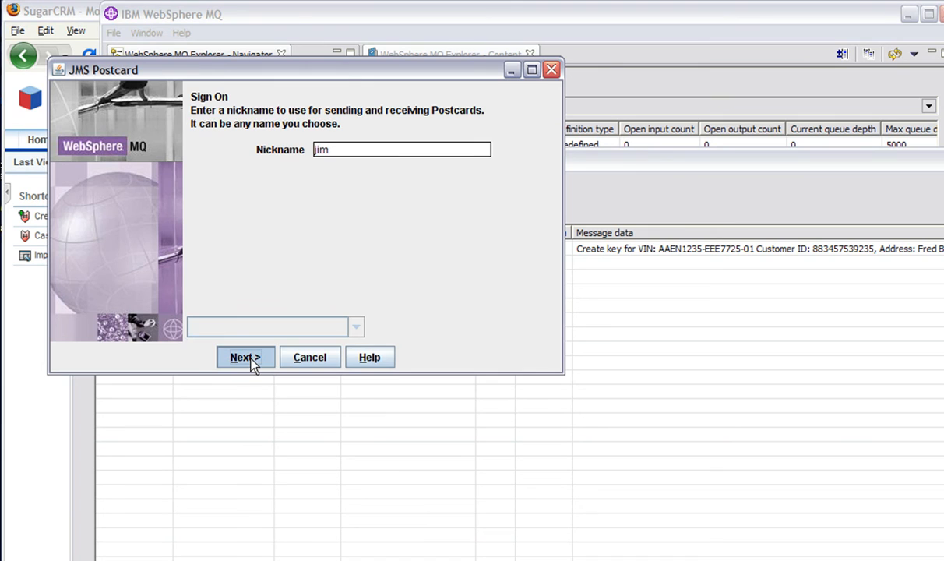
pyautogui.click(245, 357)
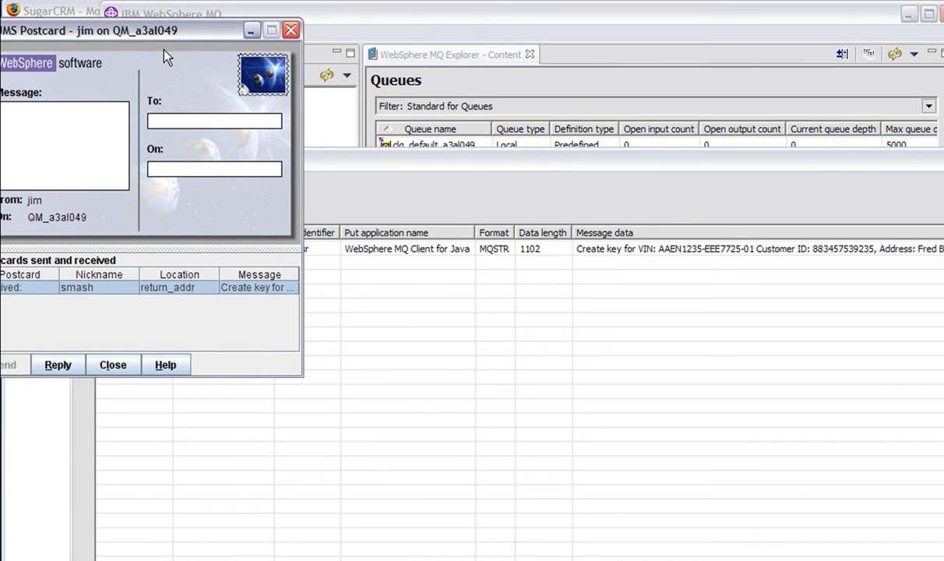